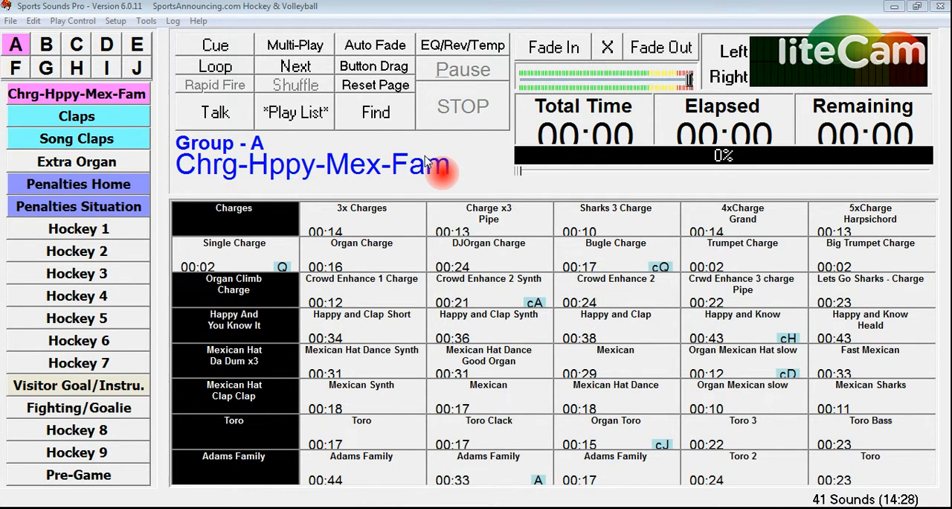
pyautogui.moveTo(419, 154)
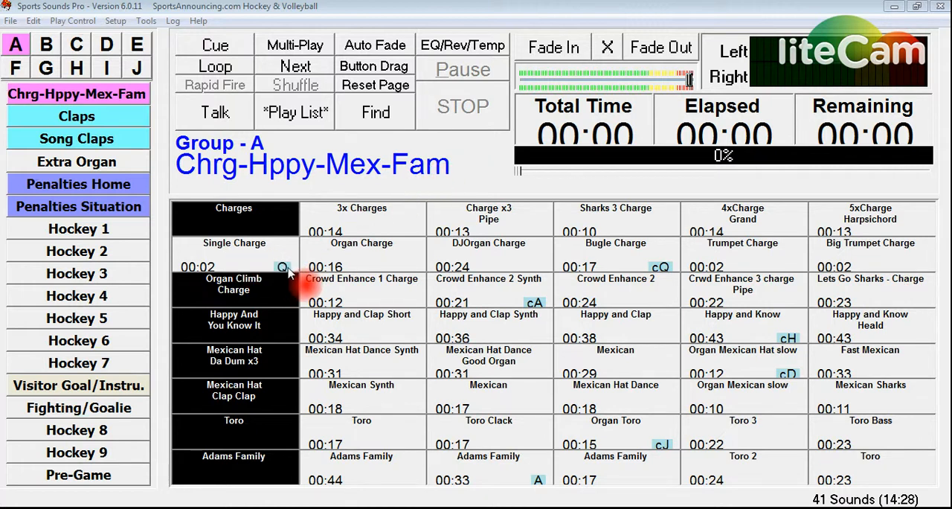
pyautogui.moveTo(291, 268)
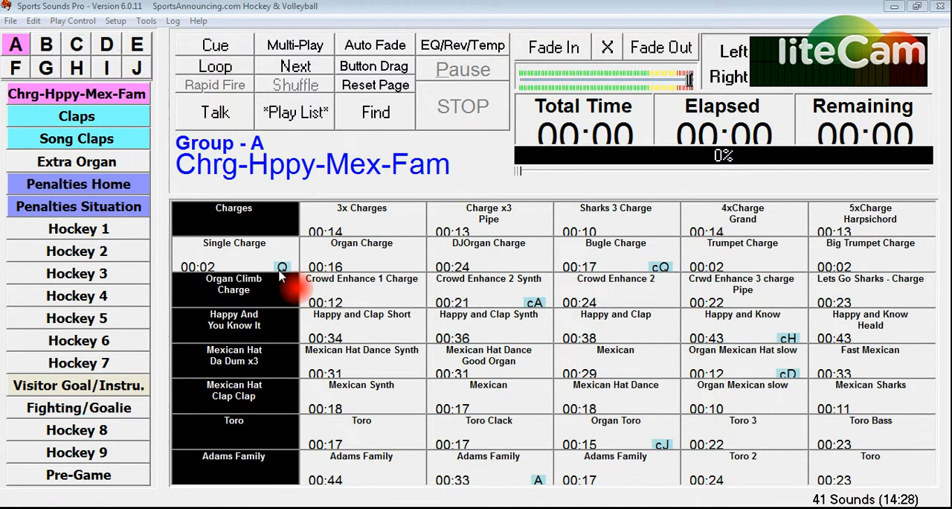
pyautogui.moveTo(325, 184)
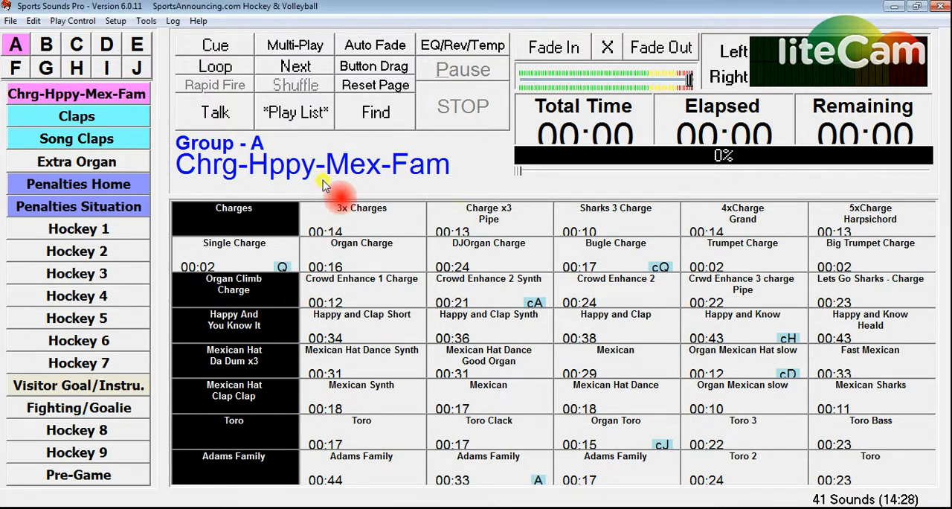
# Step: Play the Single Charge sound twice, stopping playback each time
pyautogui.click(233, 253)
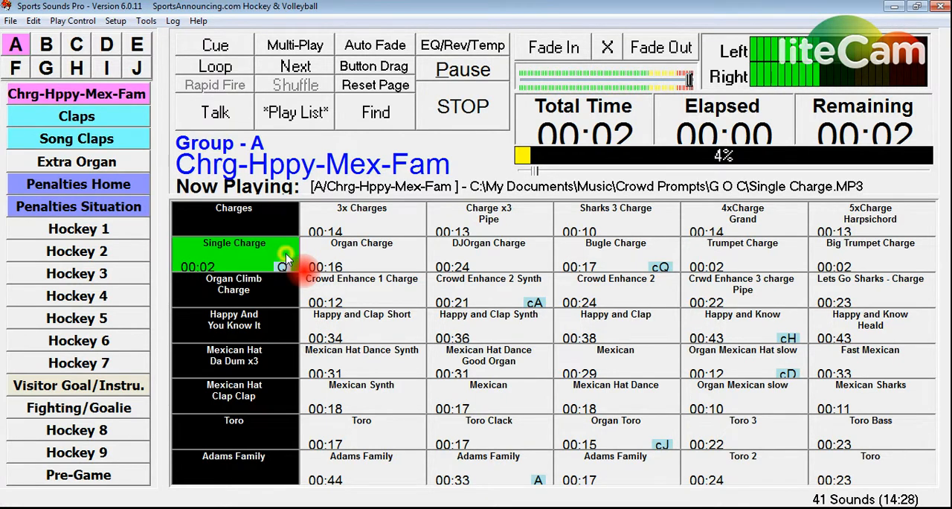
pyautogui.moveTo(290, 259)
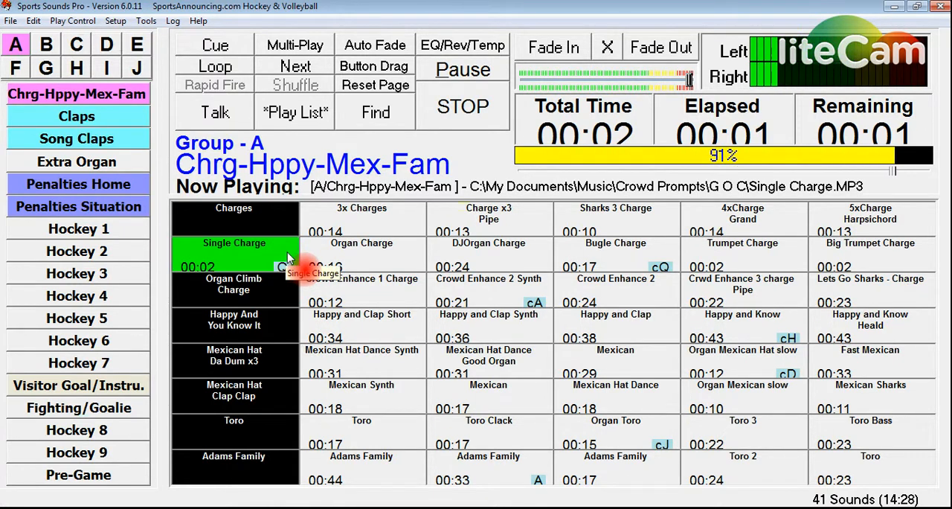
pyautogui.click(461, 106)
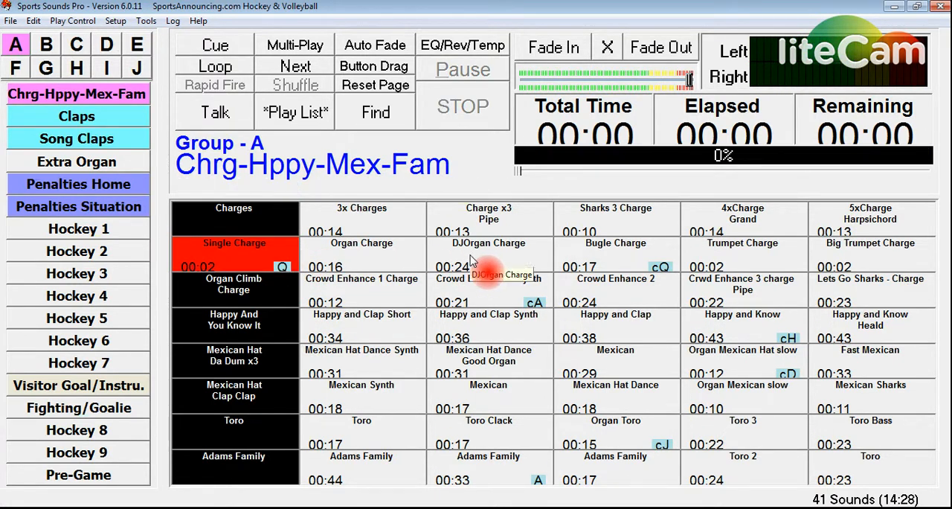
pyautogui.click(234, 253)
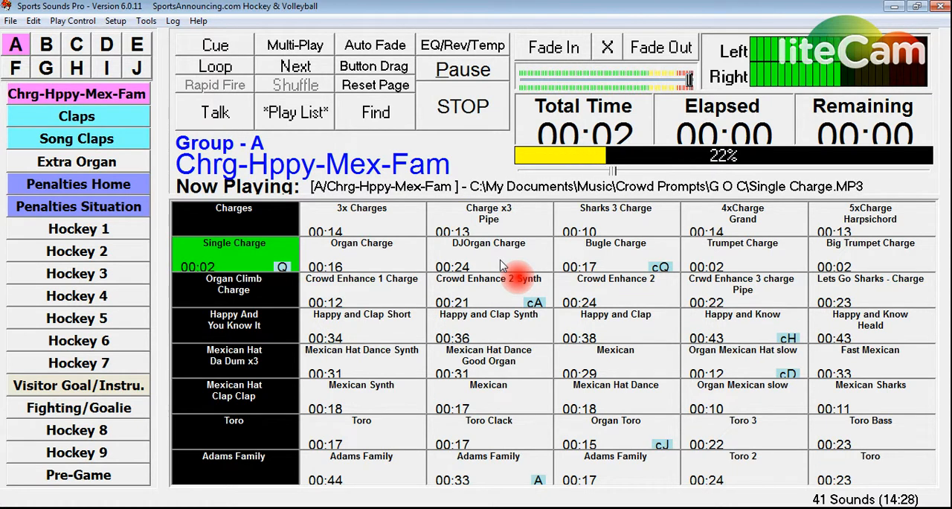
pyautogui.click(463, 106)
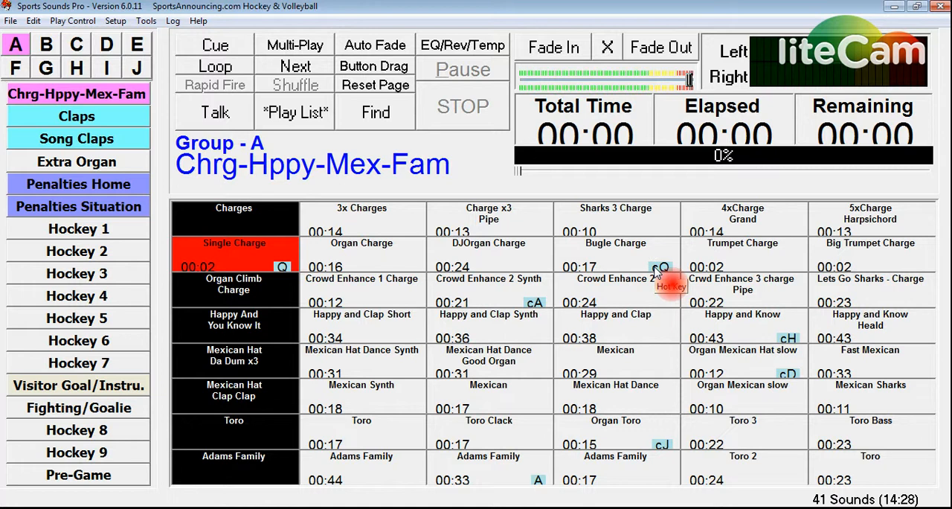
pyautogui.moveTo(667, 279)
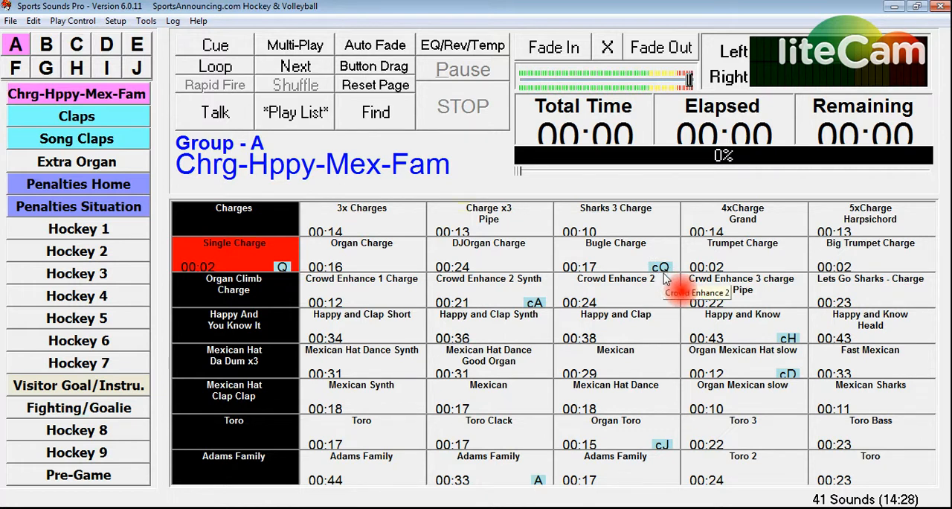
# Step: Play the Bugle Charge sound and stop it
pyautogui.click(616, 253)
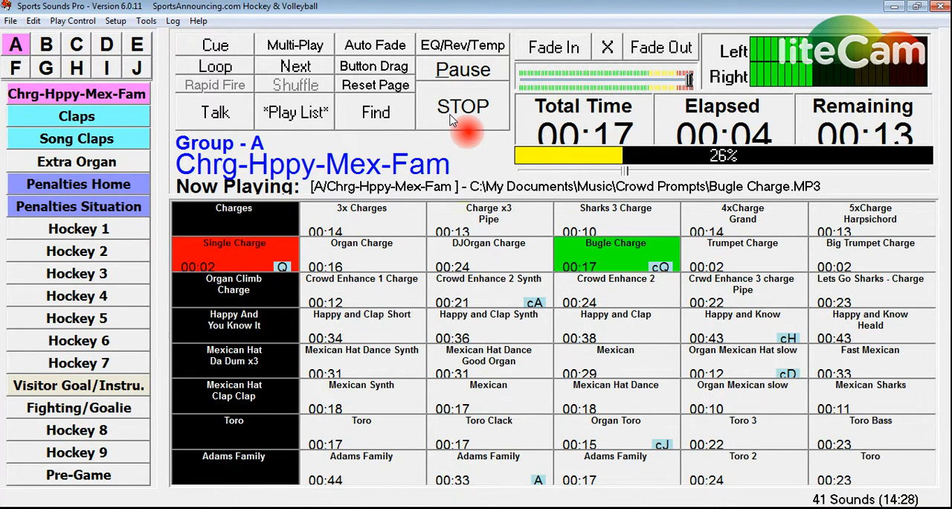
pyautogui.click(461, 107)
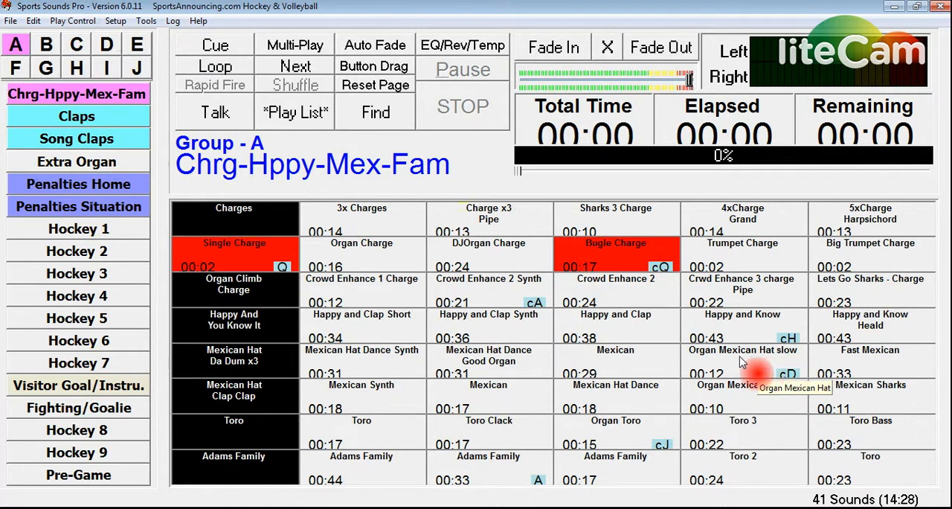
pyautogui.moveTo(512, 480)
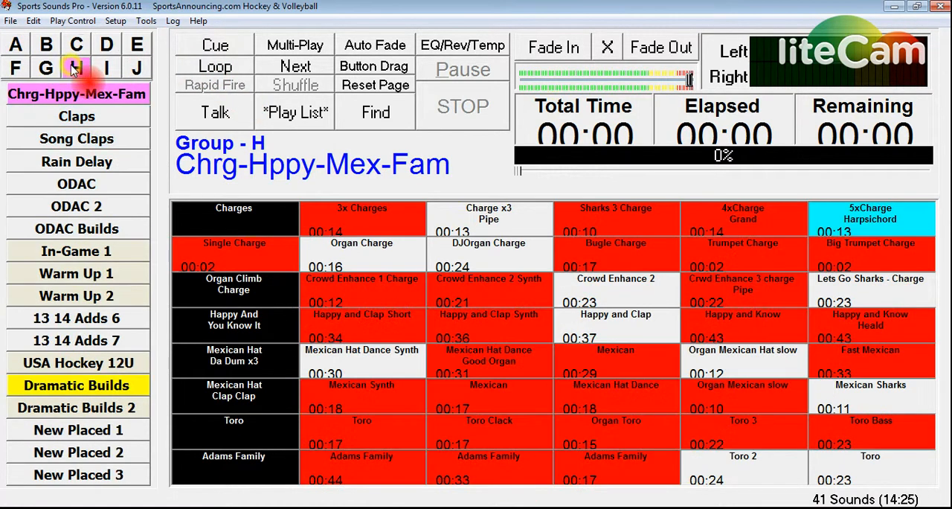
# Step: On group G's Hotkeys page, play the Offspring song and stop it
pyautogui.click(46, 69)
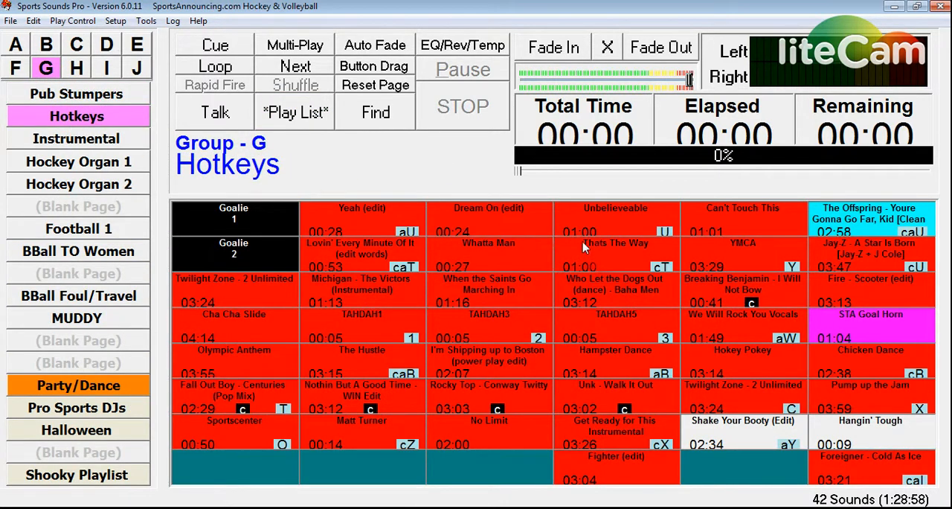
pyautogui.moveTo(887, 274)
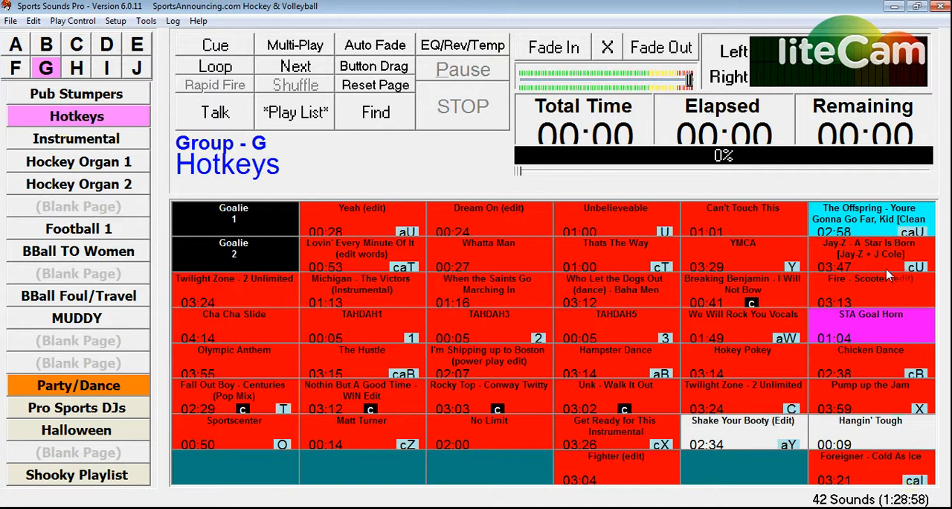
pyautogui.moveTo(870, 264)
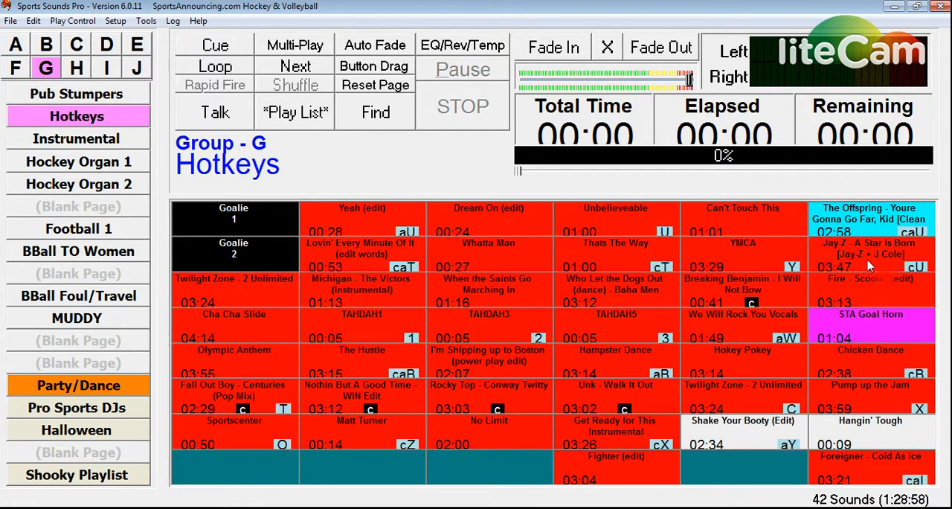
pyautogui.moveTo(939, 271)
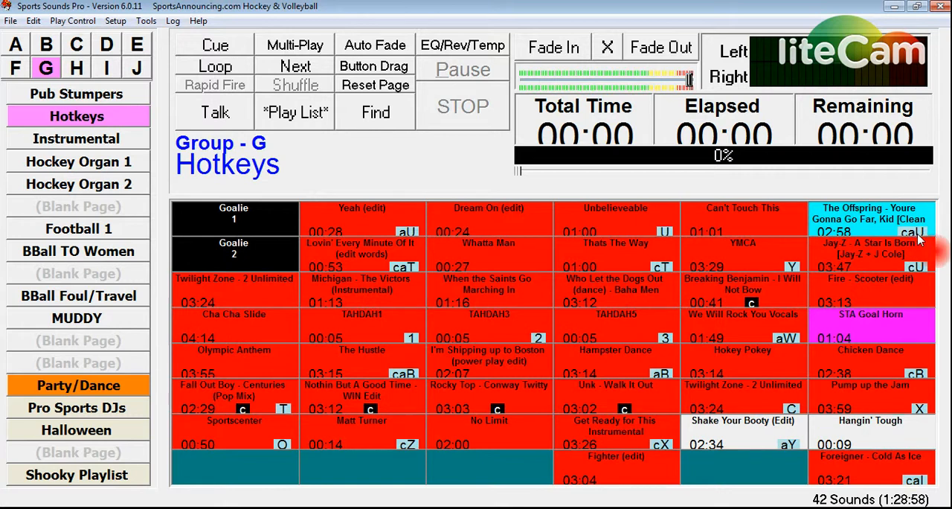
pyautogui.moveTo(923, 237)
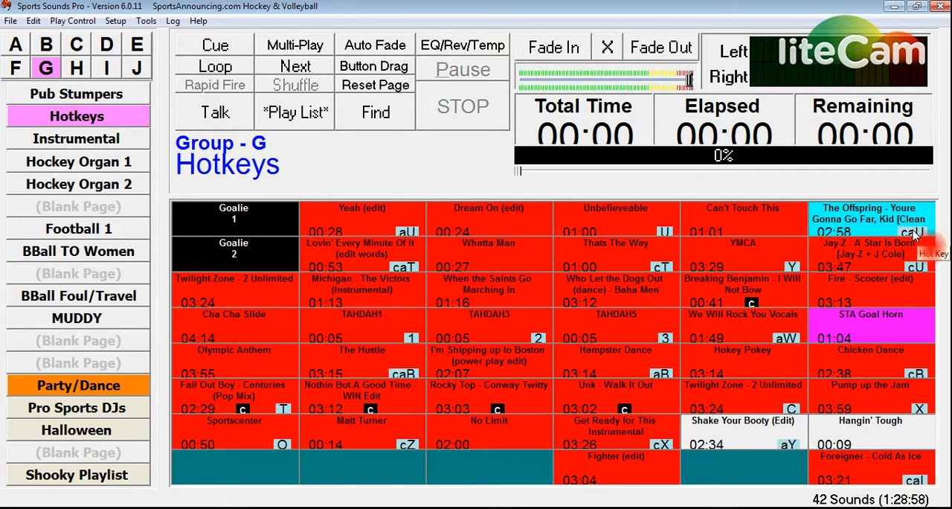
pyautogui.moveTo(923, 235)
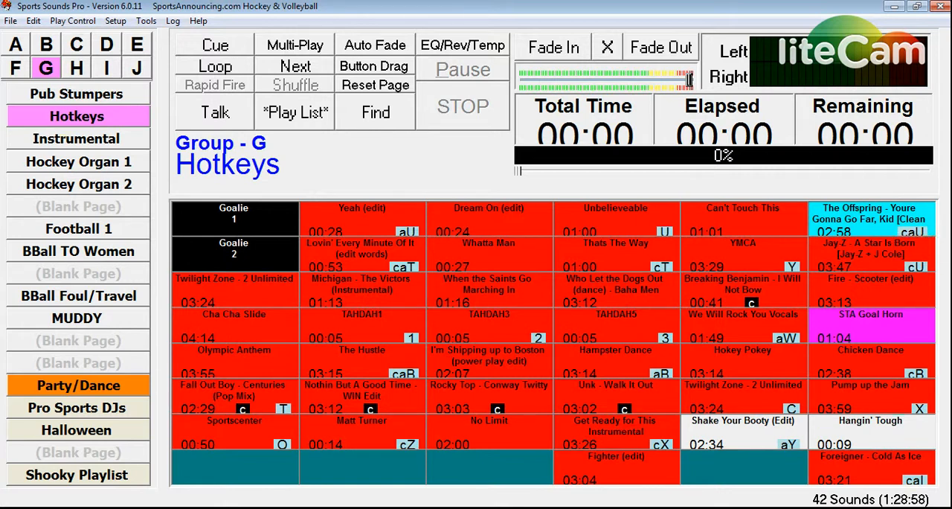
pyautogui.click(869, 216)
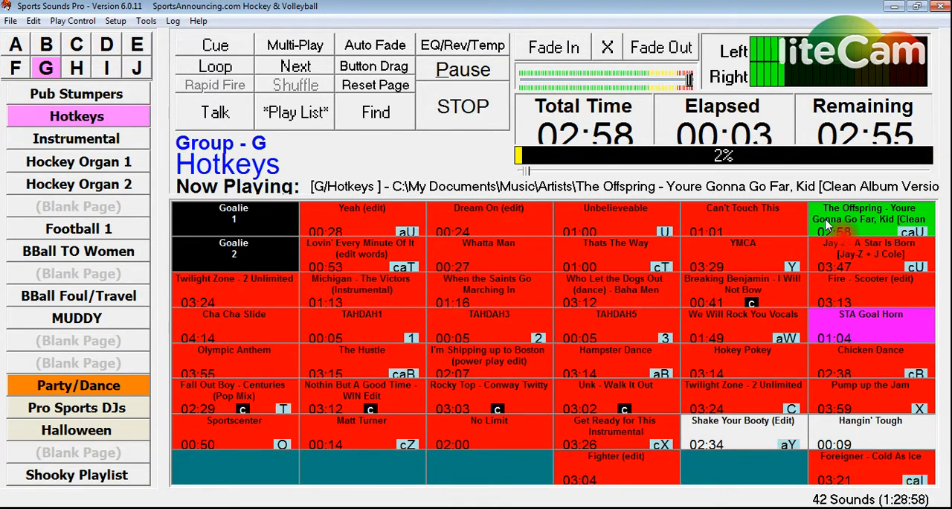
pyautogui.click(461, 105)
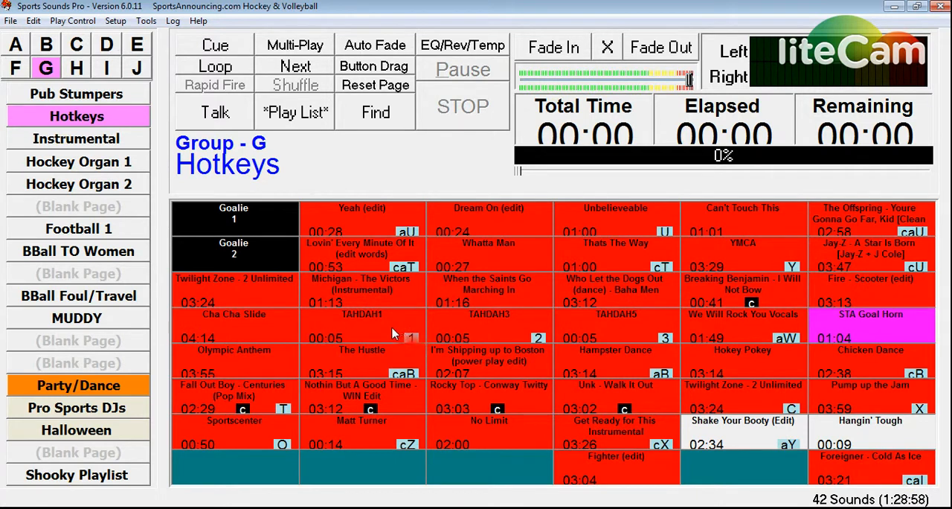
pyautogui.moveTo(395, 330)
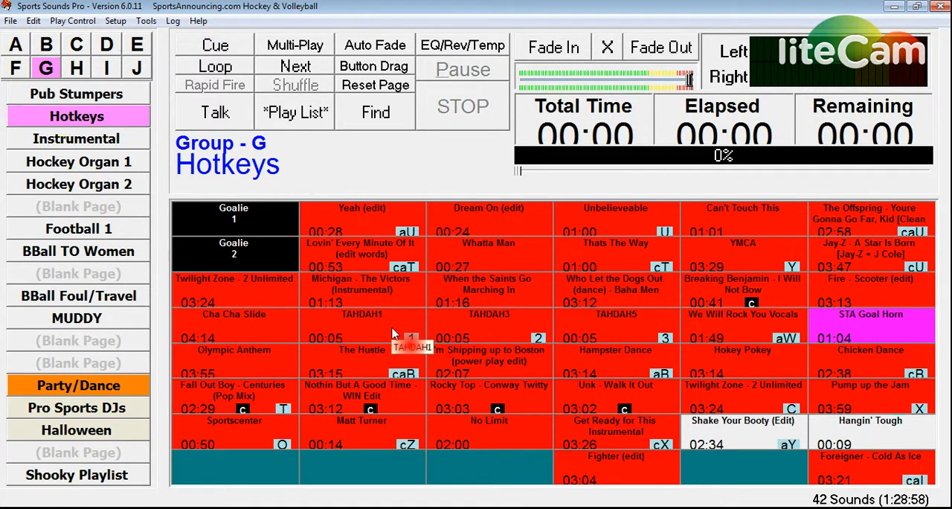
pyautogui.moveTo(641, 329)
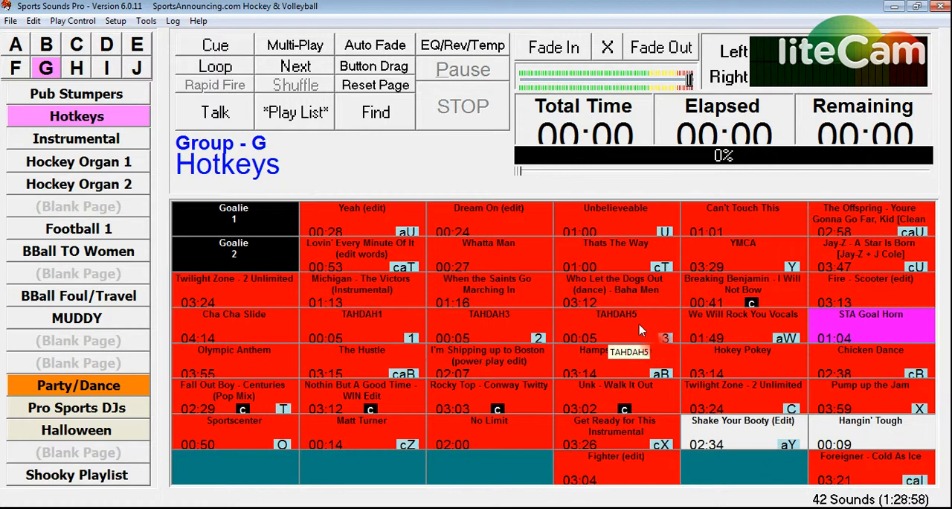
pyautogui.moveTo(626, 337)
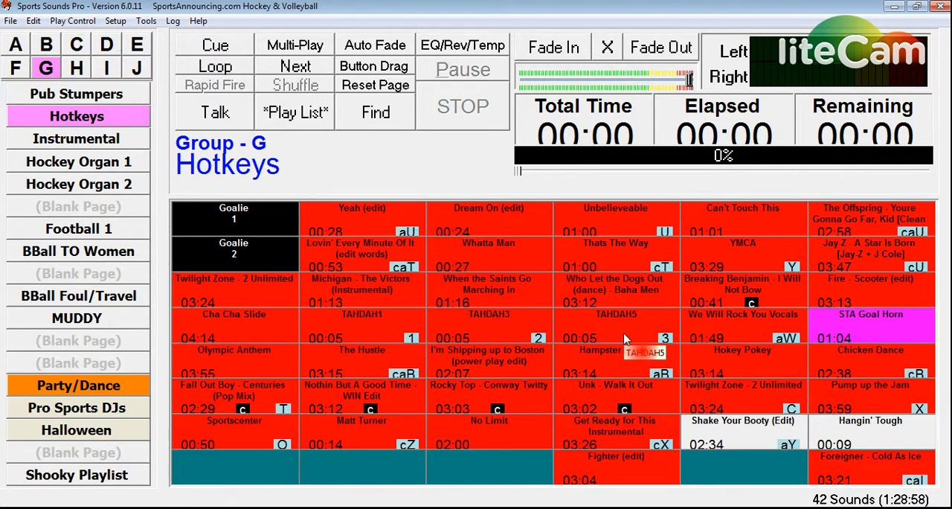
# Step: Play the TAHDAH1 and TAHDAH5 sounds, then stop playback so the timers read zero
pyautogui.click(363, 327)
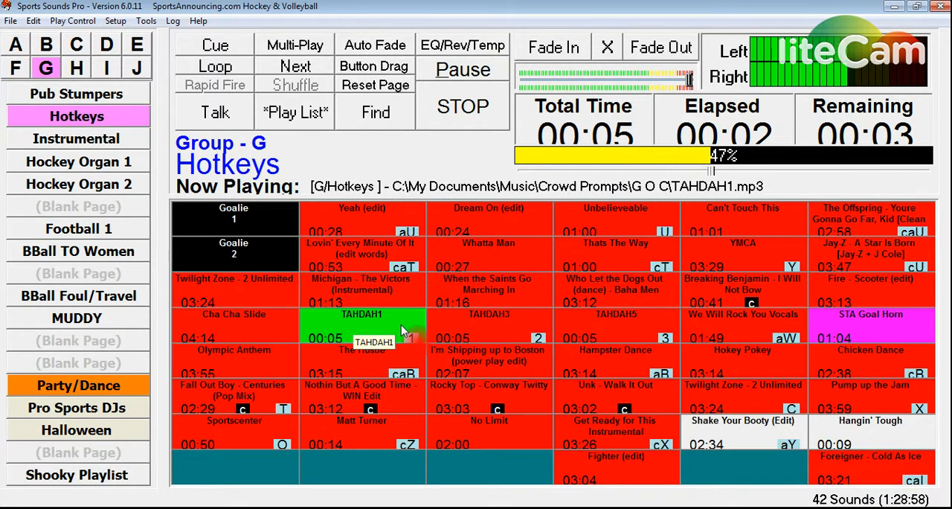
pyautogui.click(488, 328)
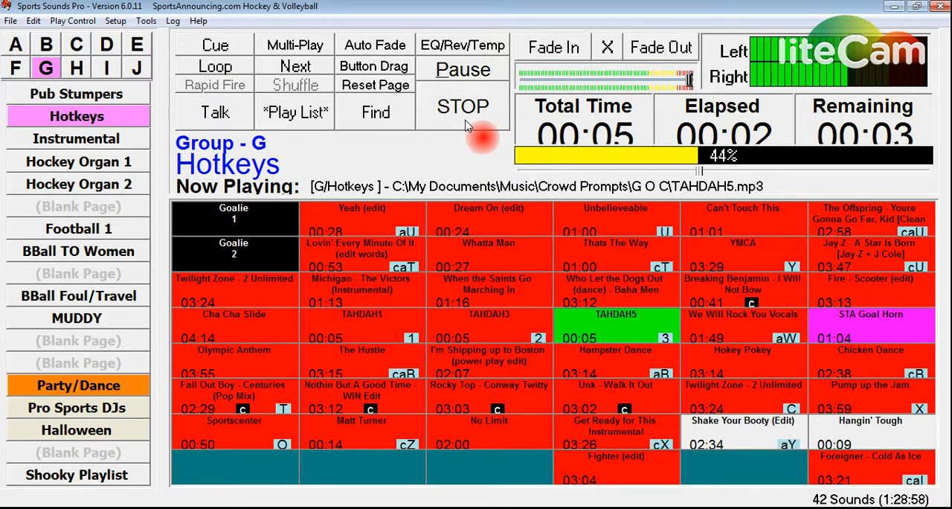
pyautogui.click(463, 107)
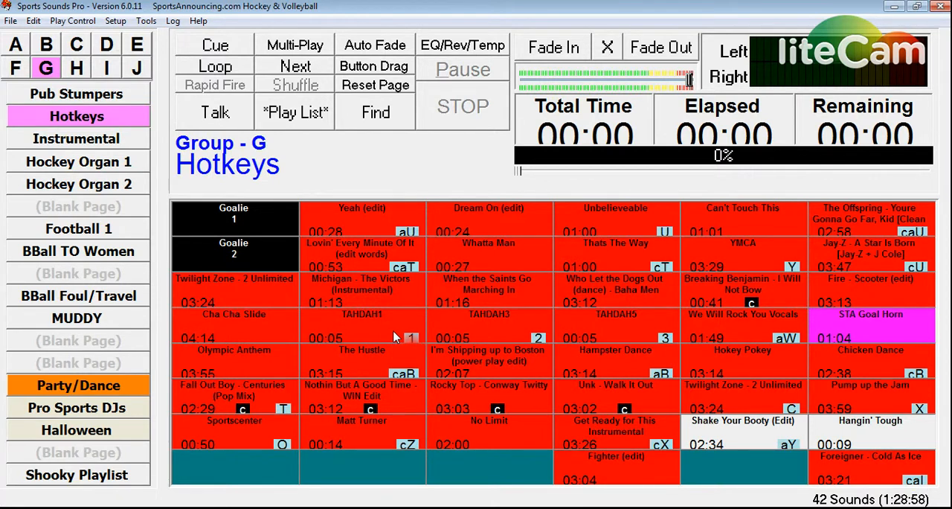
pyautogui.moveTo(350, 358)
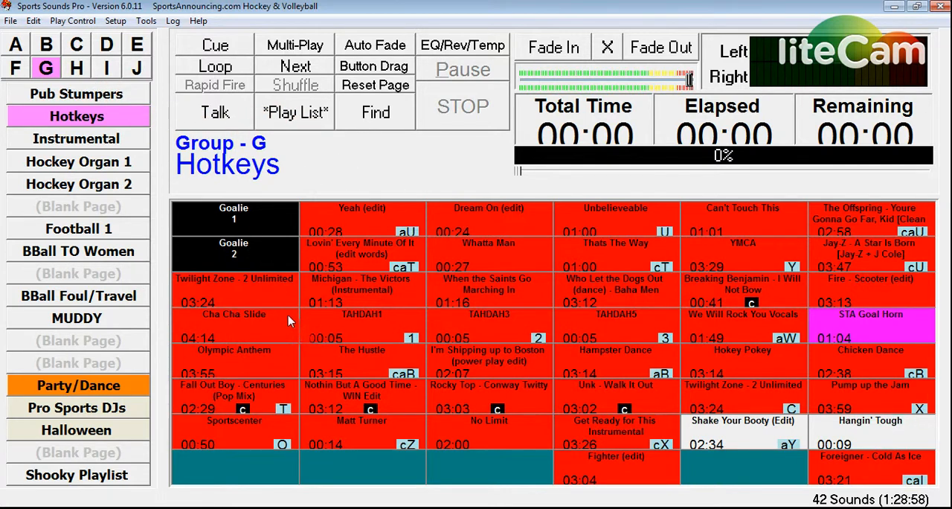
pyautogui.moveTo(470, 232)
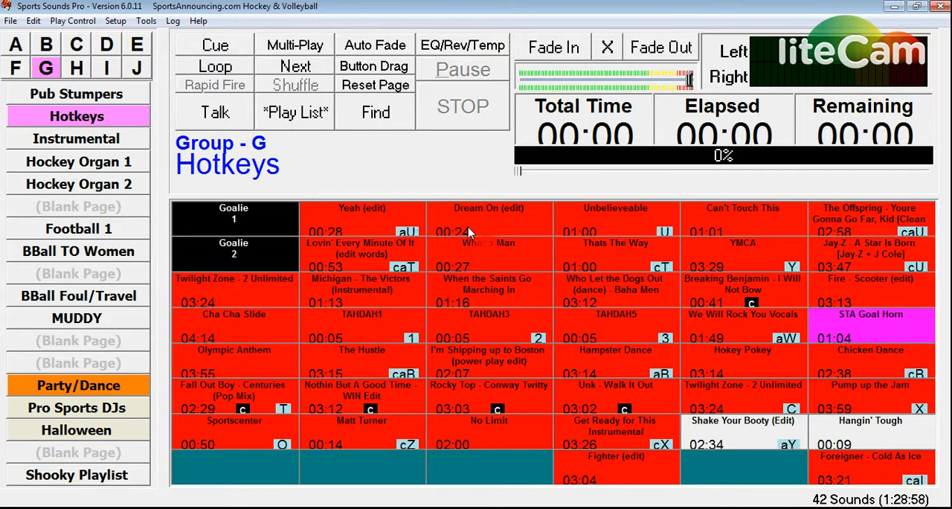
pyautogui.rightClick(470, 229)
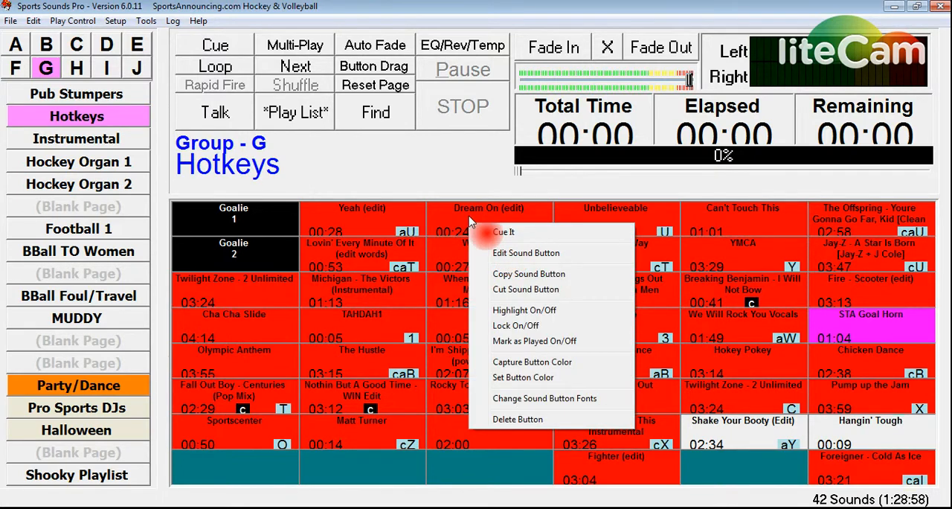
pyautogui.moveTo(527, 265)
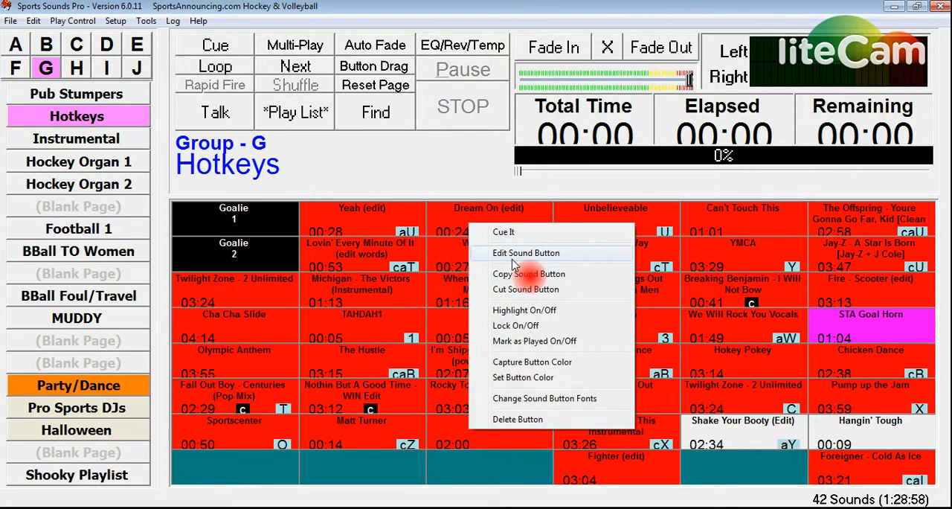
pyautogui.click(525, 253)
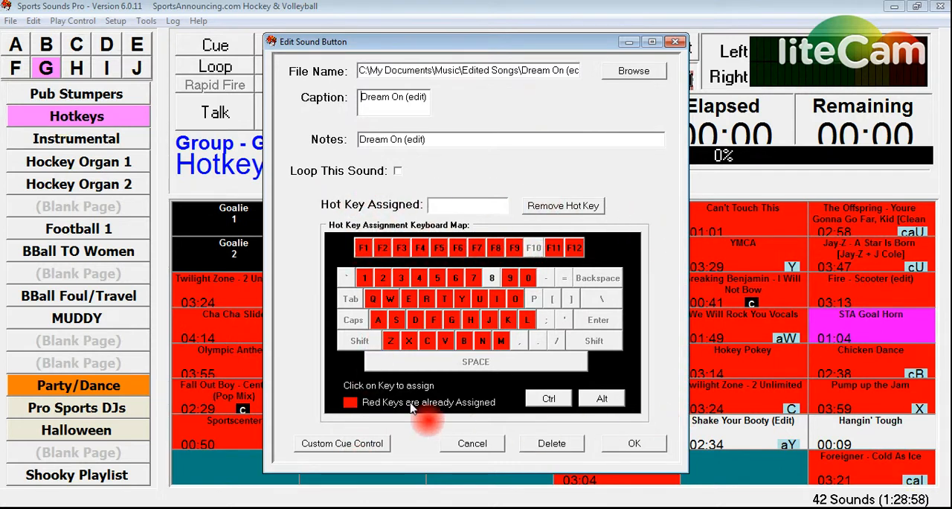
pyautogui.moveTo(324, 256)
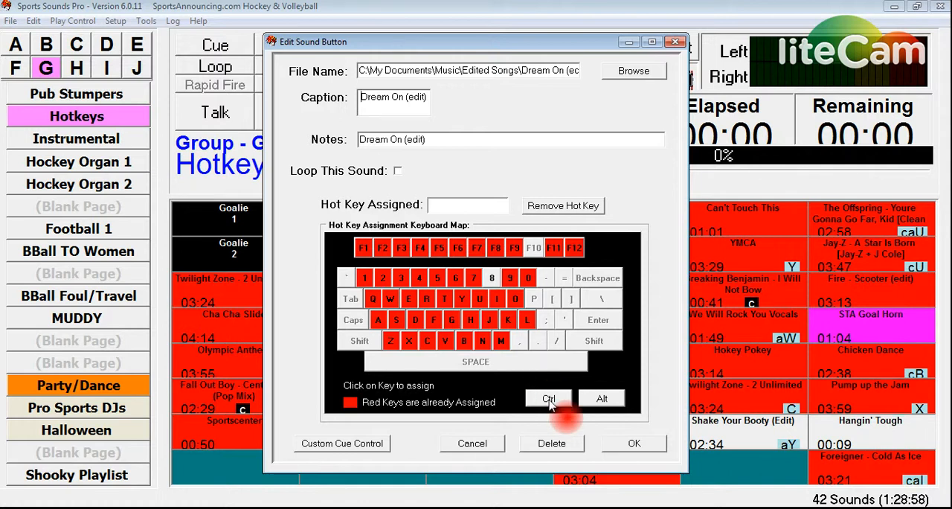
pyautogui.click(547, 399)
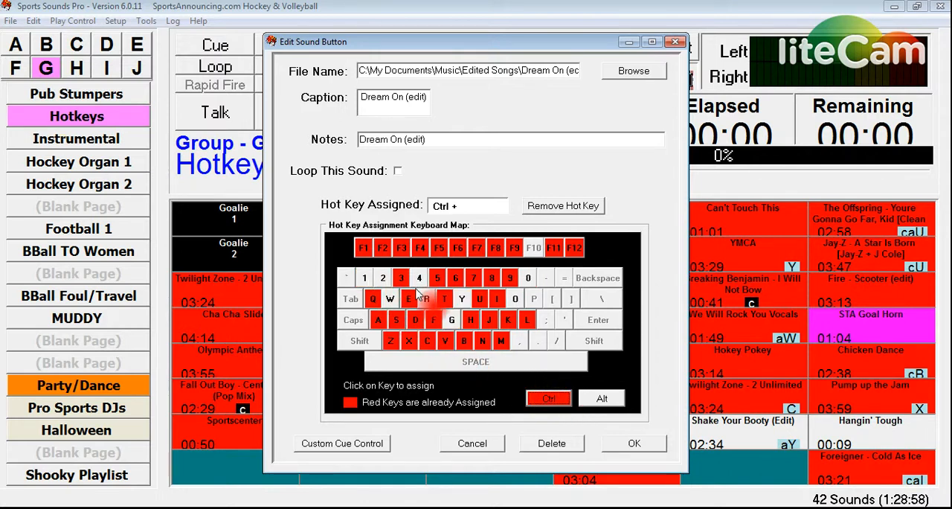
pyautogui.click(601, 399)
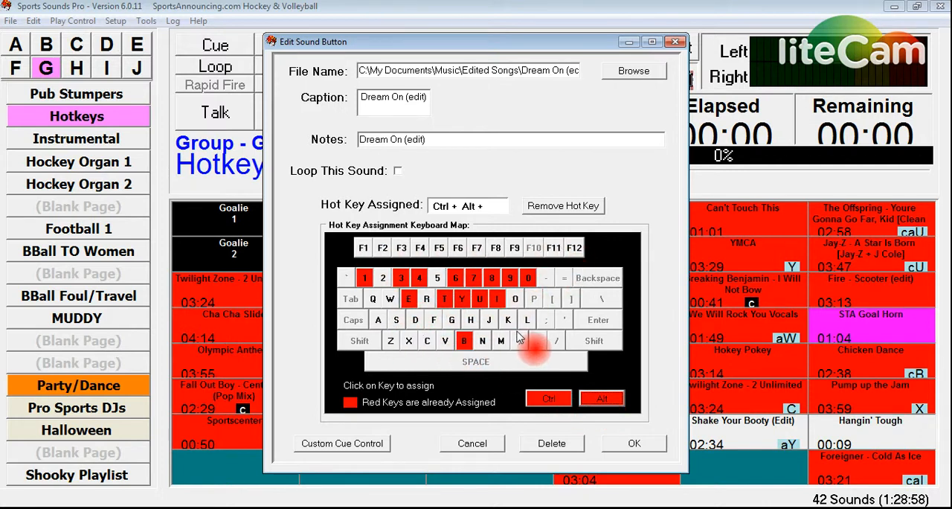
pyautogui.click(547, 399)
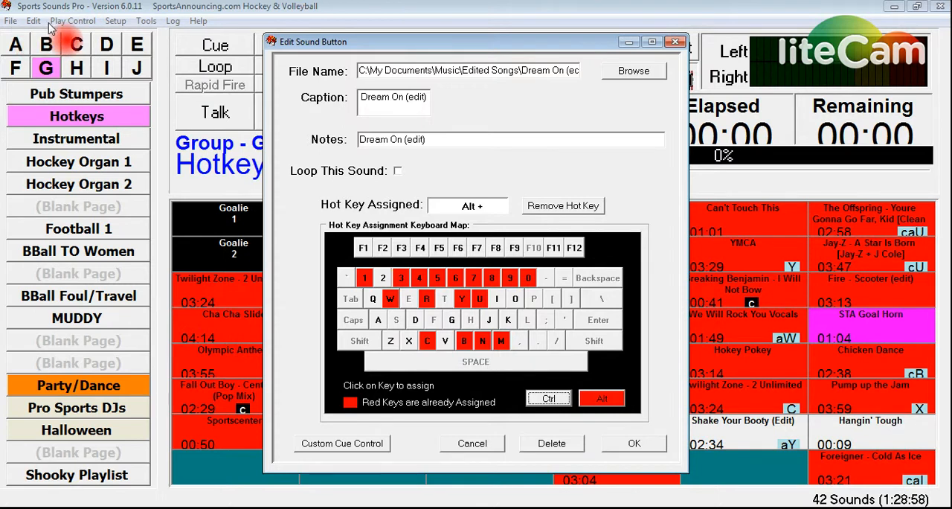
pyautogui.moveTo(191, 33)
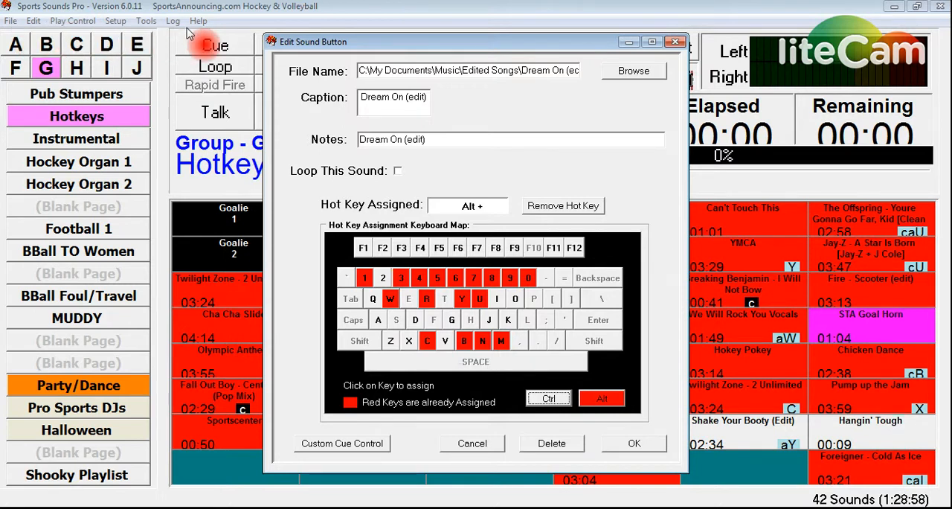
pyautogui.moveTo(443, 331)
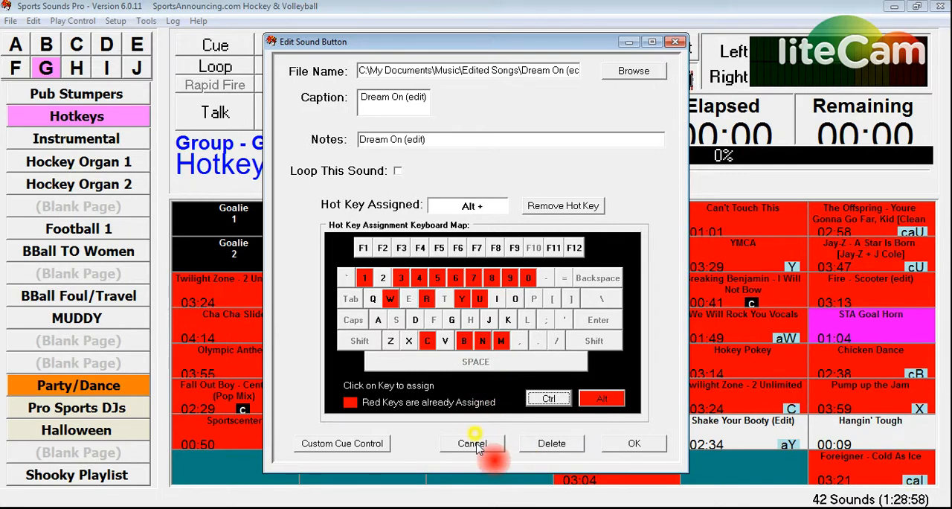
pyautogui.click(473, 444)
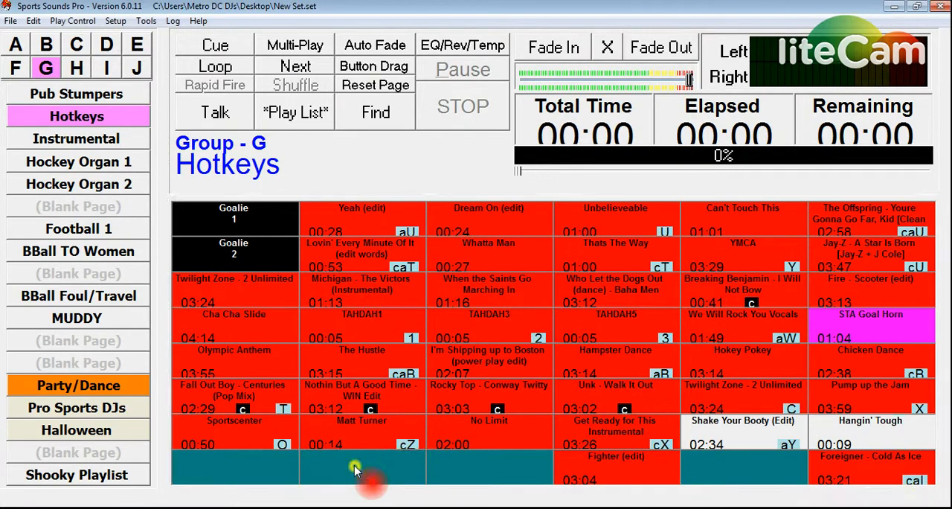
pyautogui.click(16, 68)
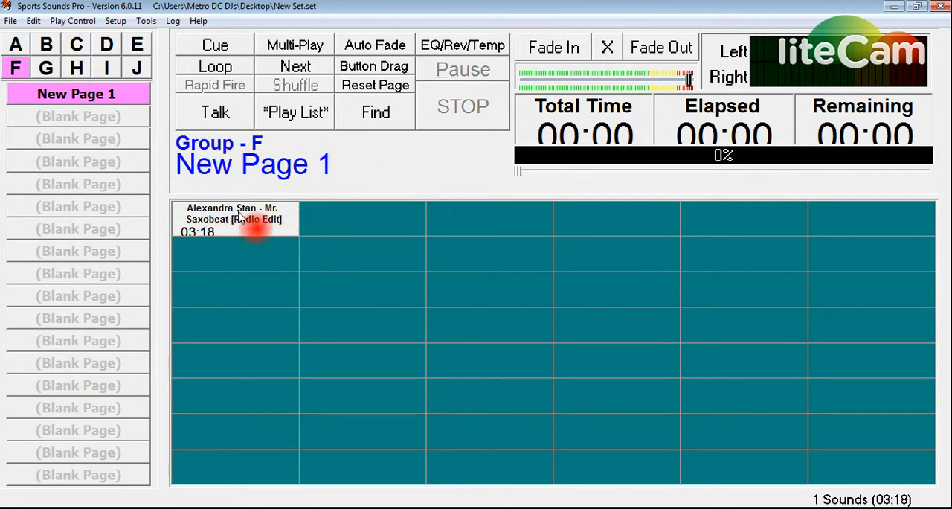
pyautogui.moveTo(236, 232)
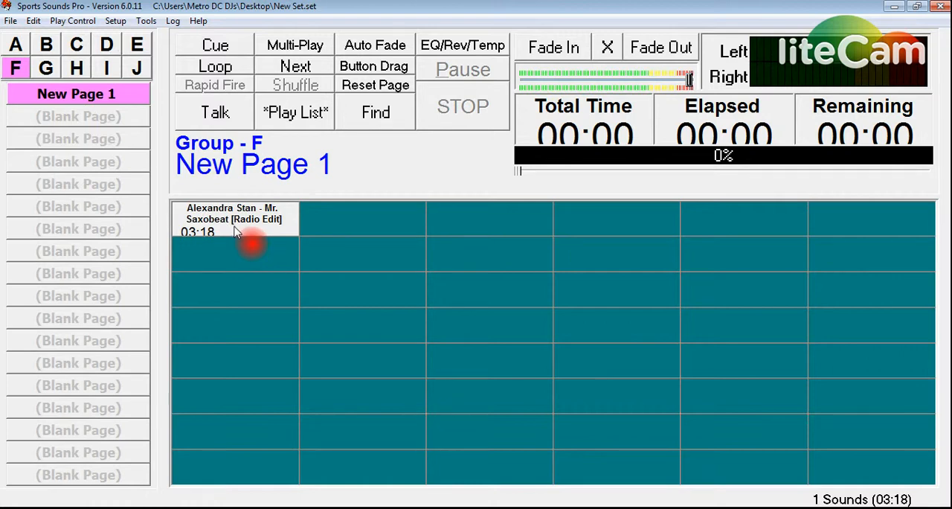
pyautogui.moveTo(270, 259)
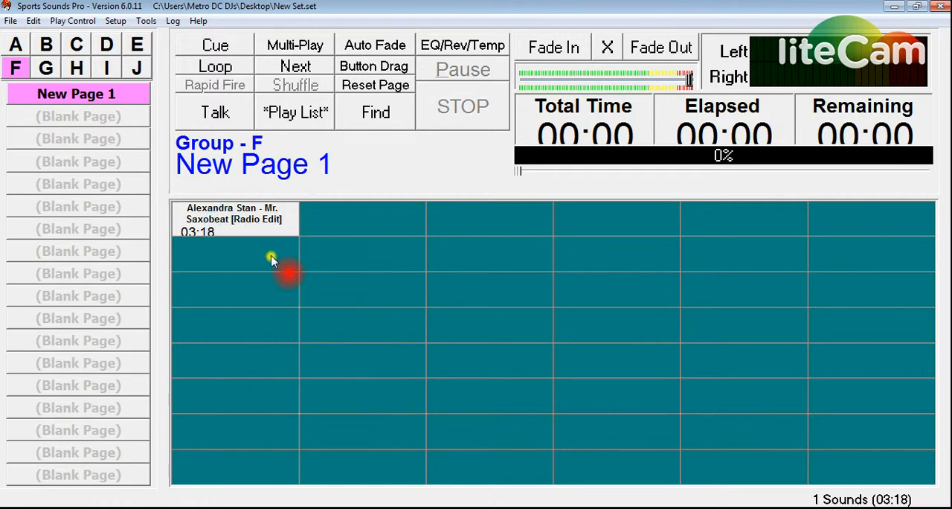
# Step: In Edit Sound Button for Mr. Saxobeat, assign hotkey F, remove it, assign O, then clear it
pyautogui.doubleClick(268, 261)
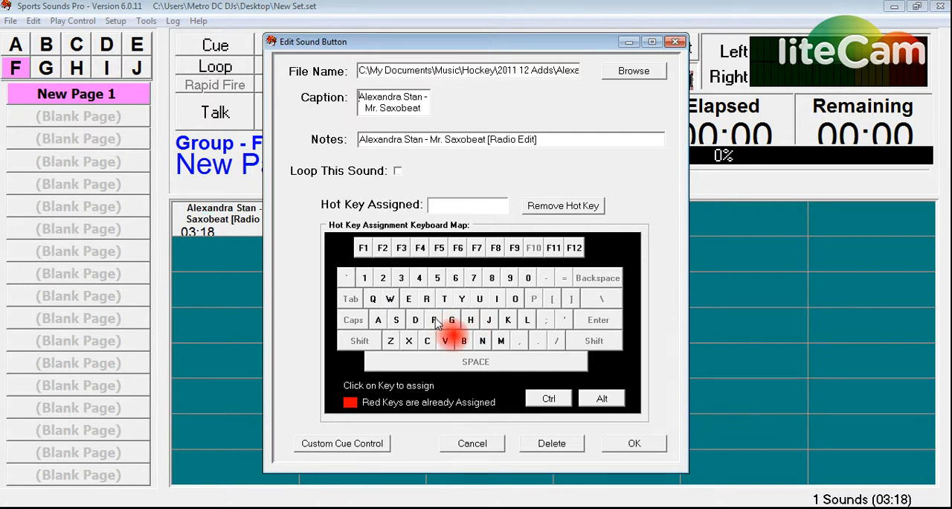
pyautogui.click(435, 319)
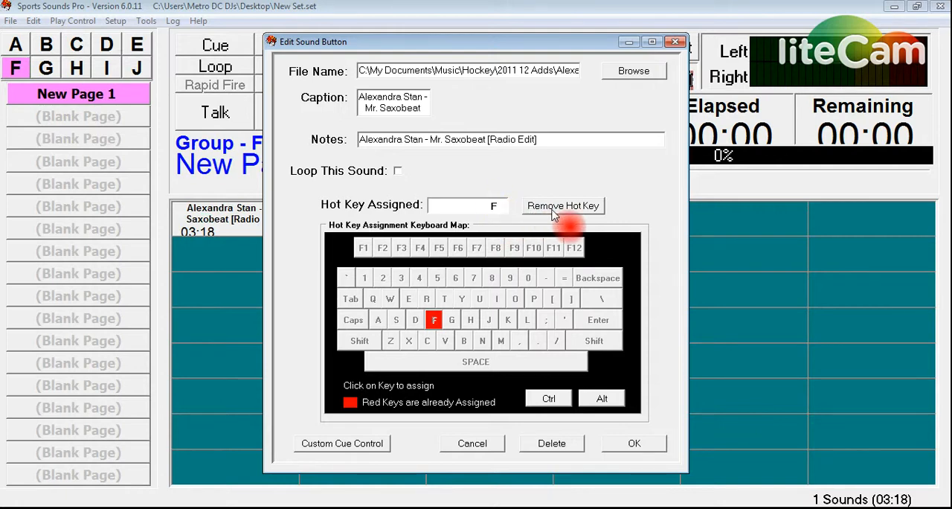
pyautogui.click(562, 205)
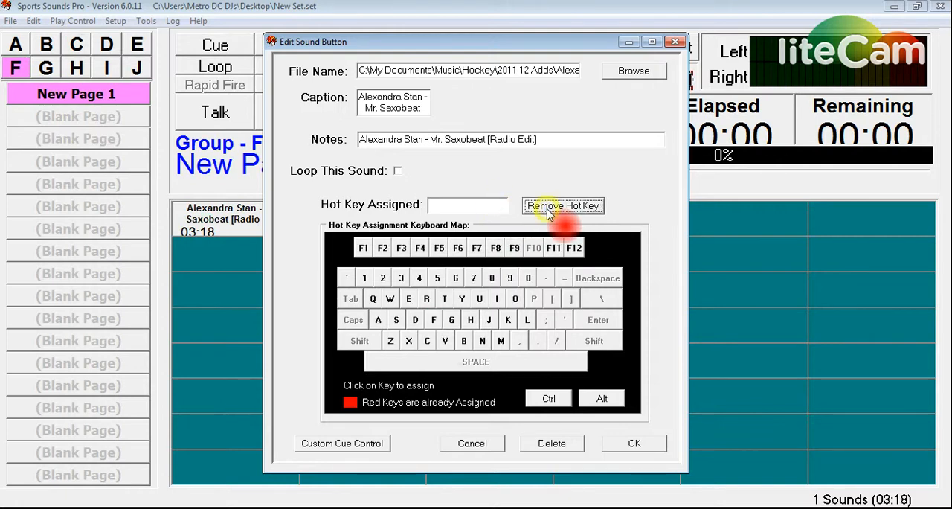
pyautogui.click(515, 298)
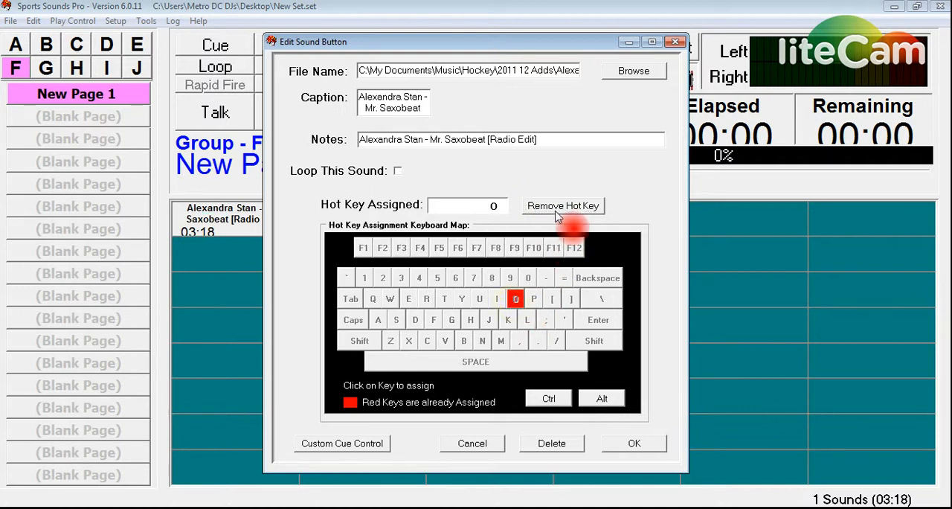
pyautogui.click(563, 205)
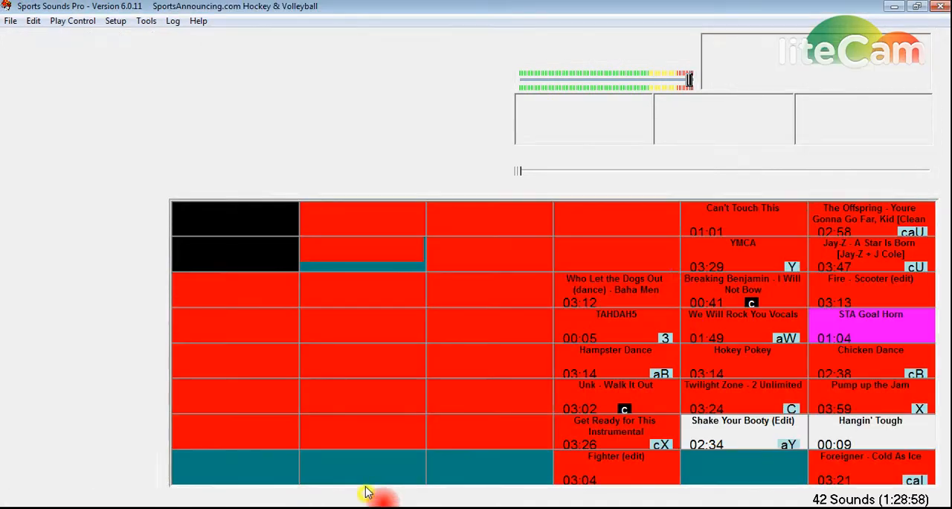
pyautogui.click(146, 21)
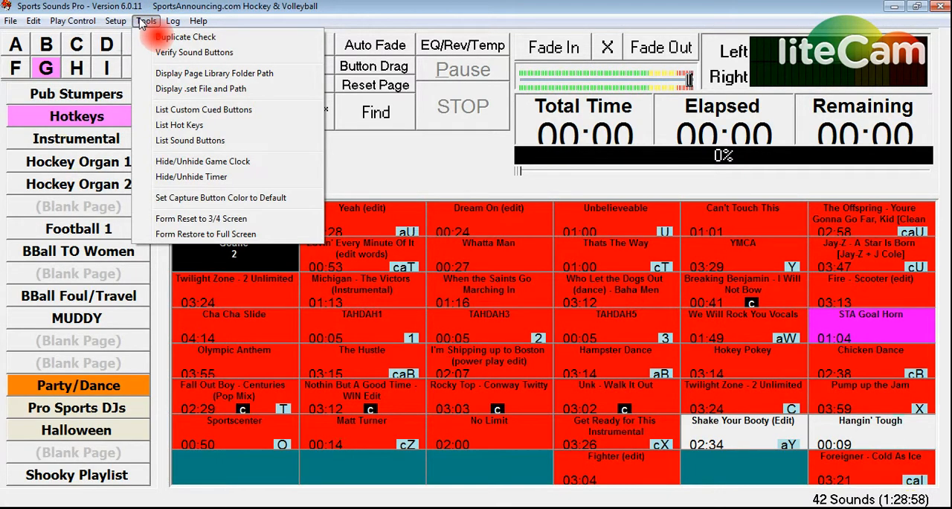
pyautogui.click(175, 21)
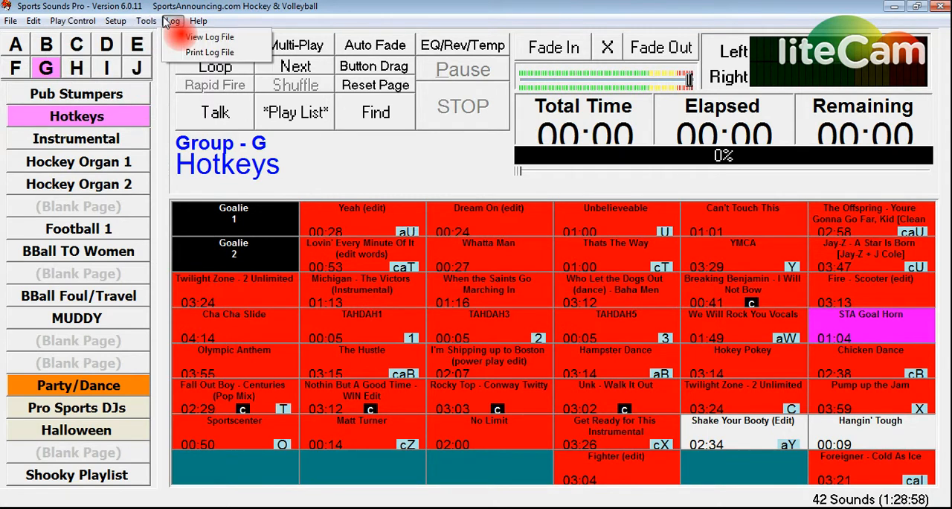
pyautogui.click(145, 21)
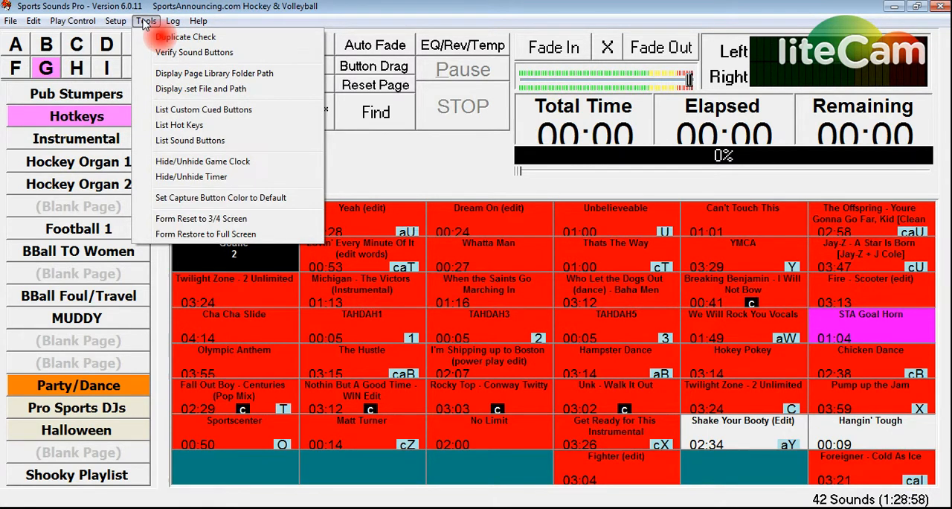
pyautogui.moveTo(194, 52)
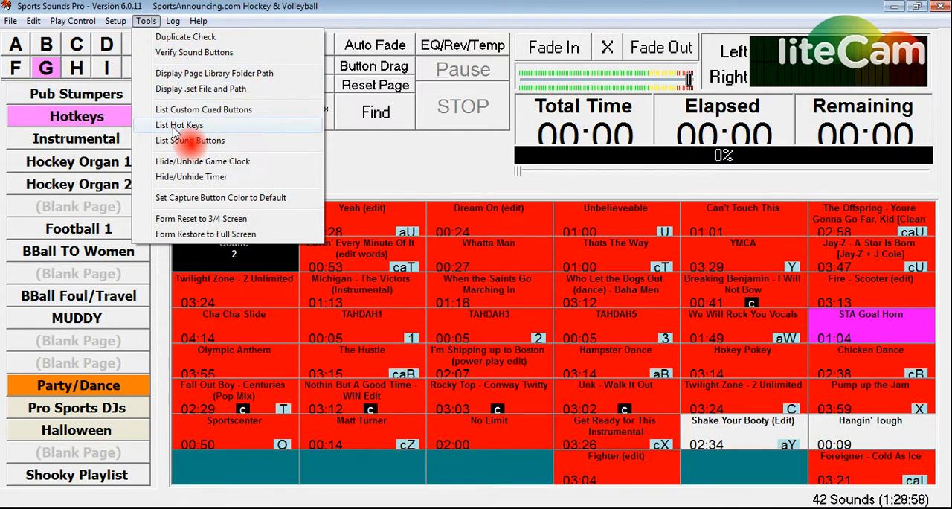
pyautogui.click(179, 125)
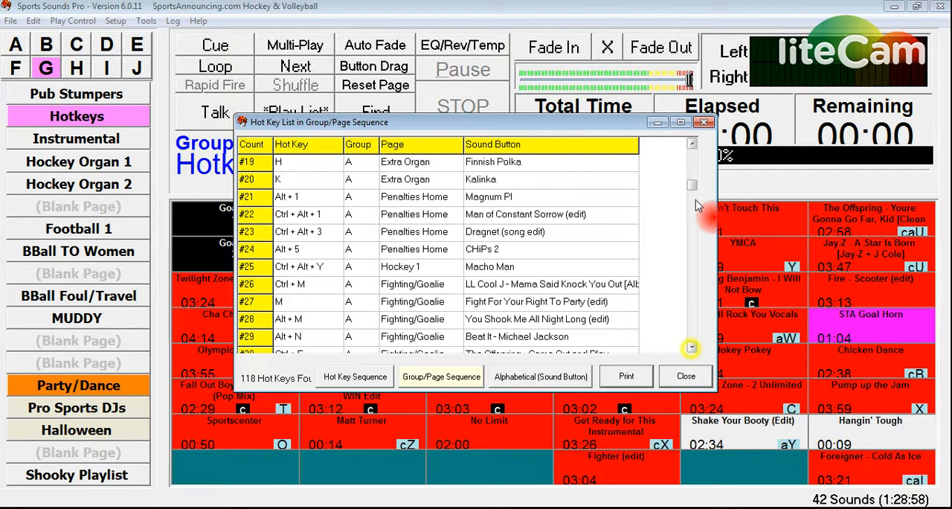
pyautogui.moveTo(696, 56)
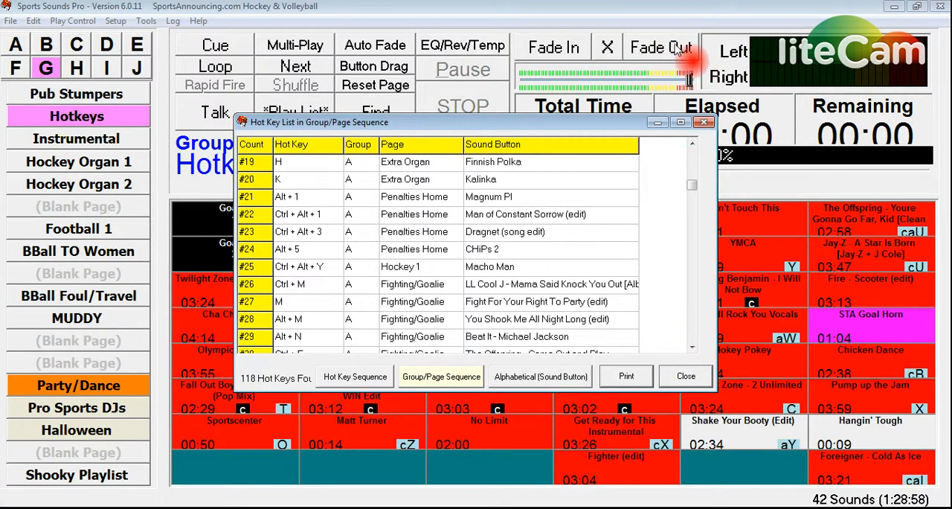
pyautogui.scroll(-3)
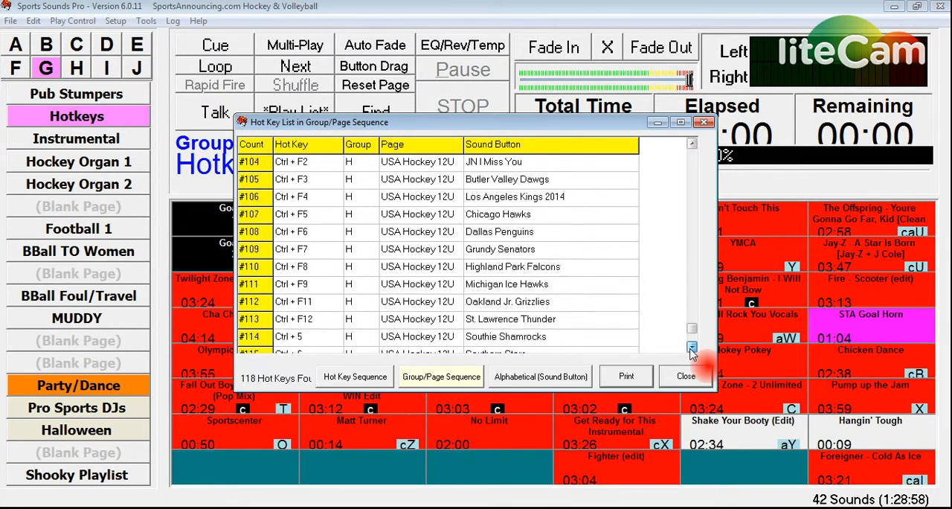
pyautogui.click(690, 347)
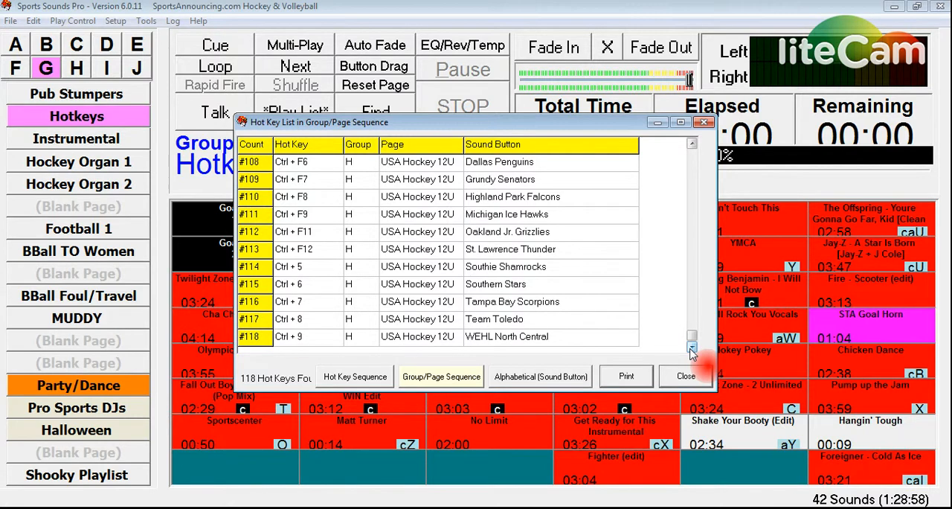
pyautogui.click(354, 378)
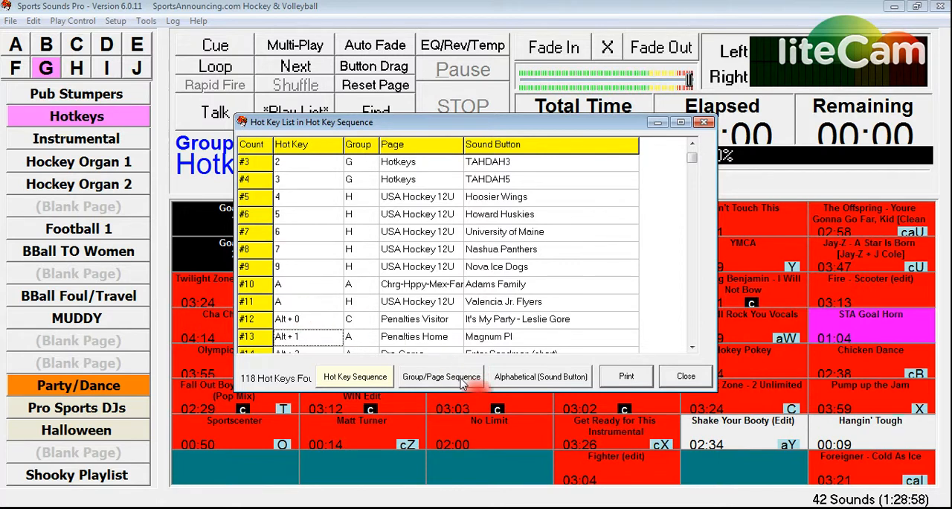
pyautogui.click(540, 375)
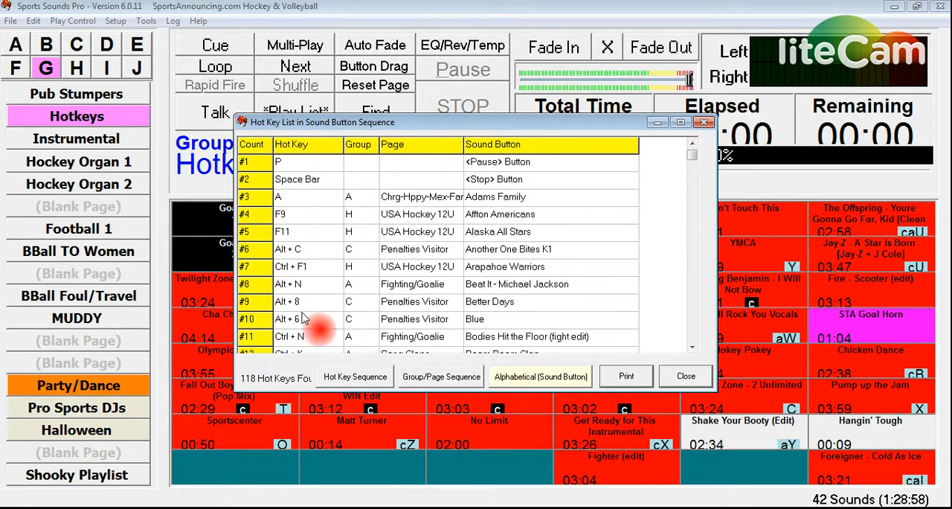
pyautogui.scroll(-3)
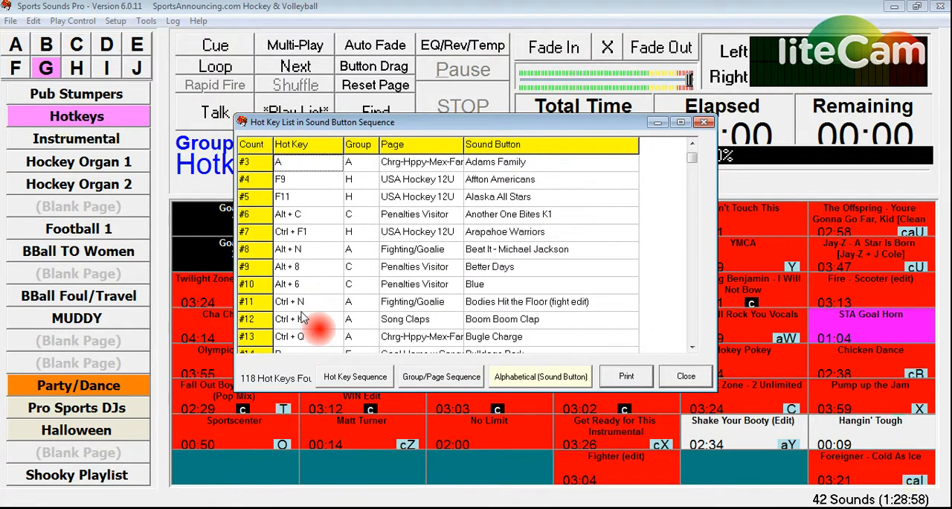
pyautogui.click(440, 377)
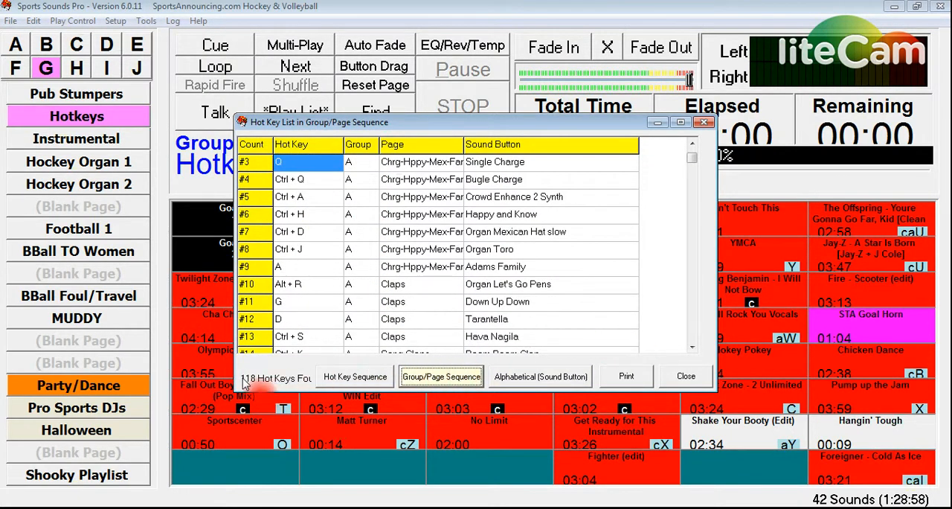
pyautogui.moveTo(271, 372)
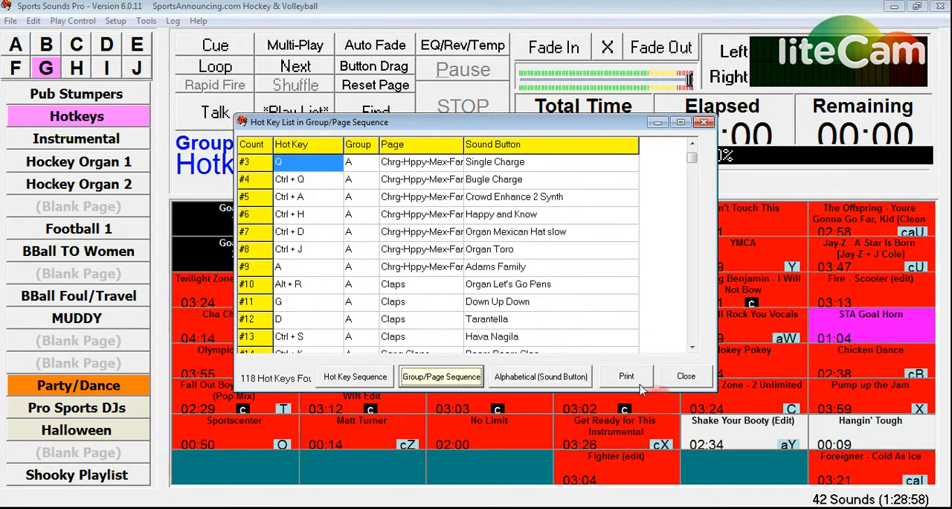
pyautogui.moveTo(686, 379)
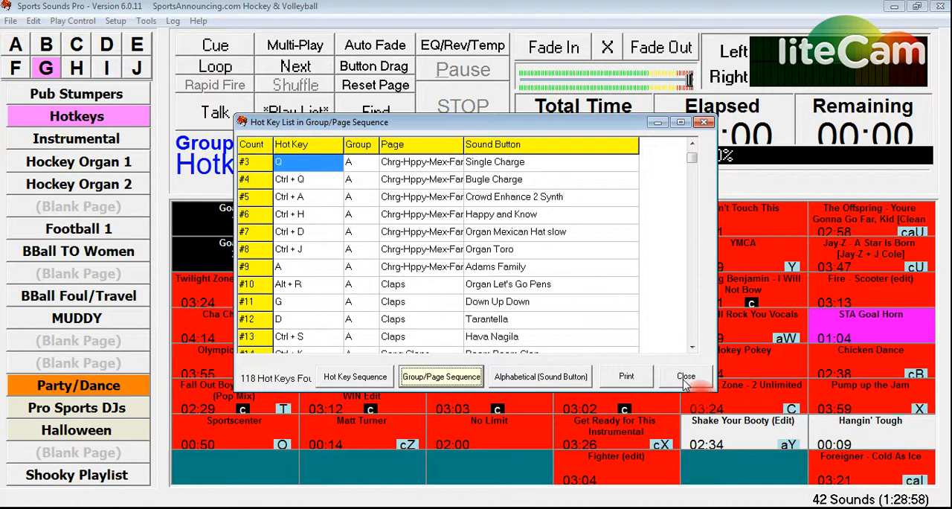
pyautogui.click(686, 375)
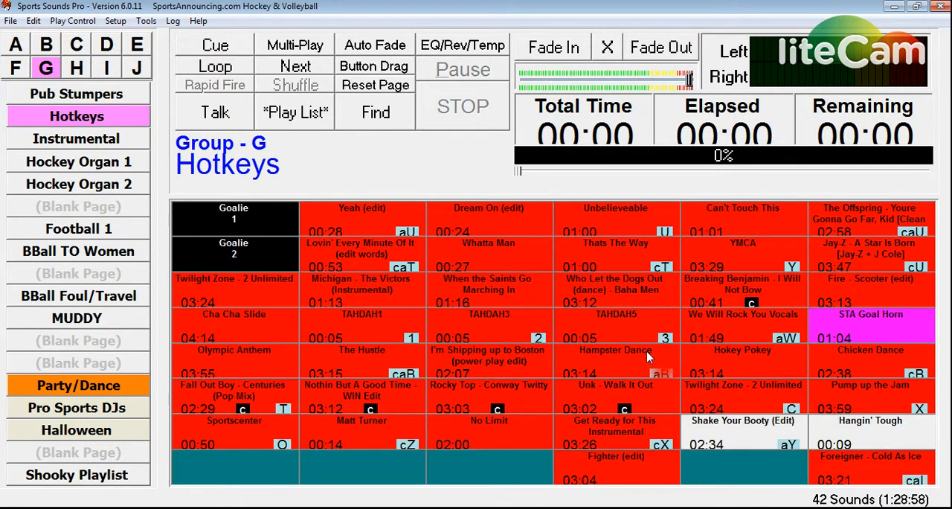
pyautogui.moveTo(649, 359)
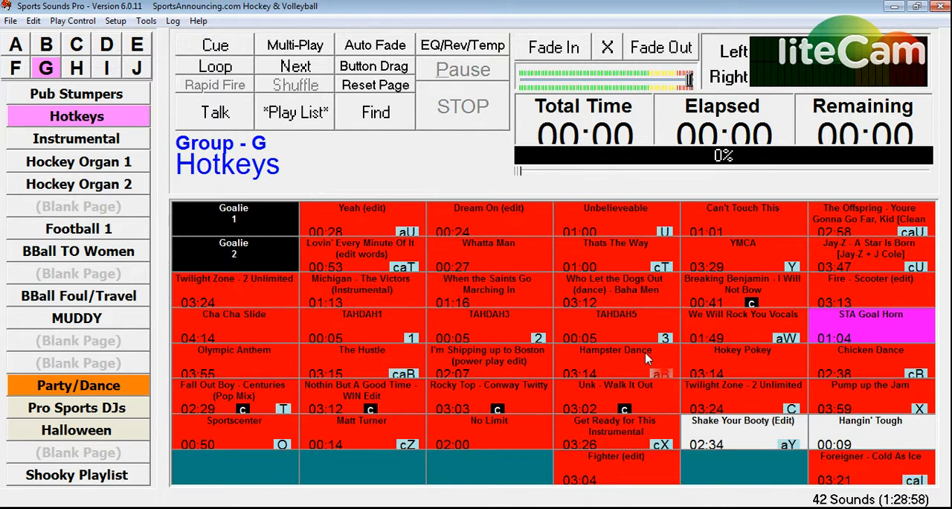
pyautogui.click(233, 396)
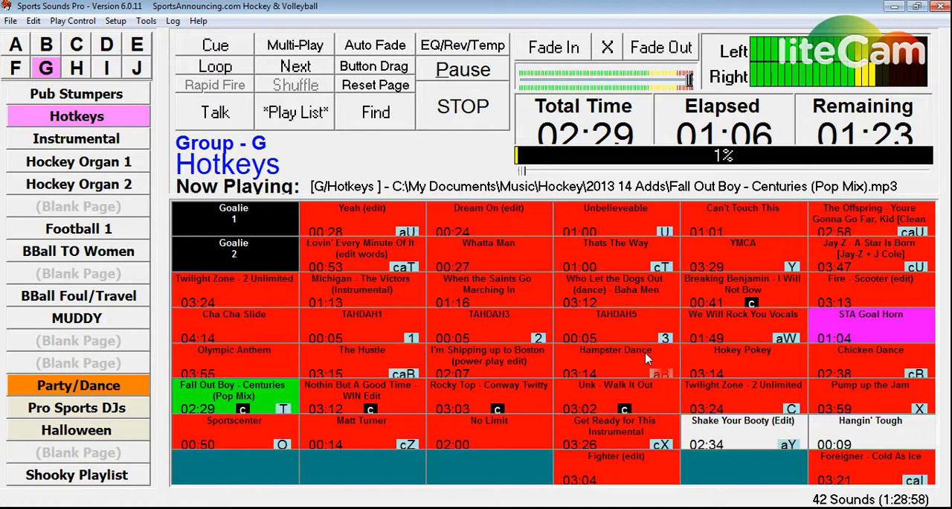
pyautogui.click(661, 46)
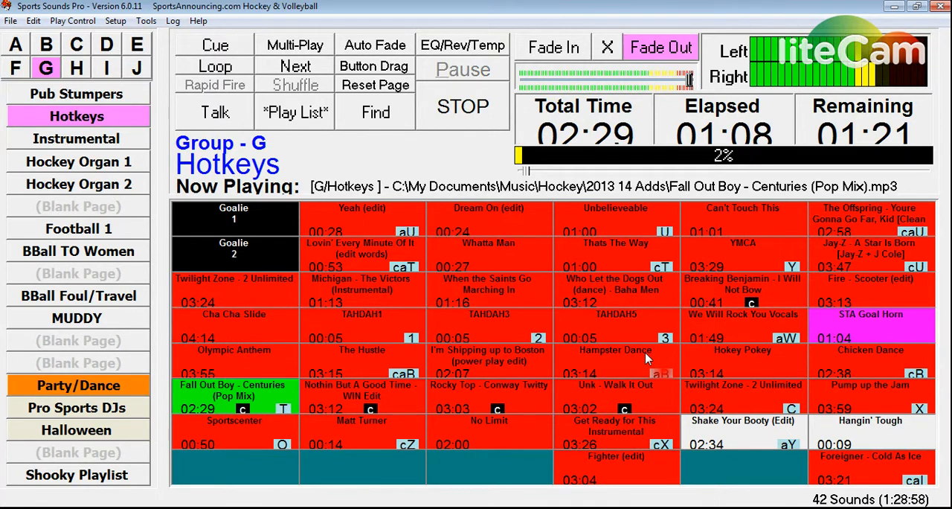
pyautogui.click(463, 106)
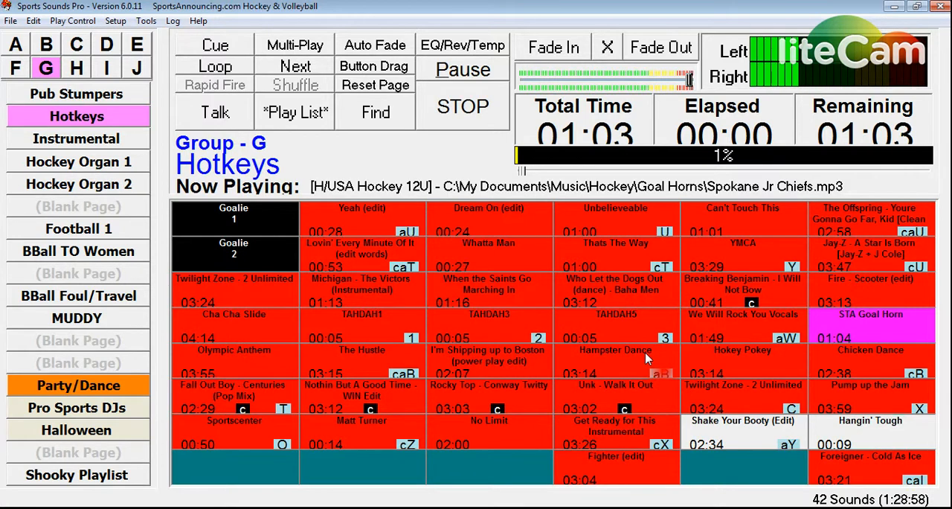
pyautogui.click(661, 47)
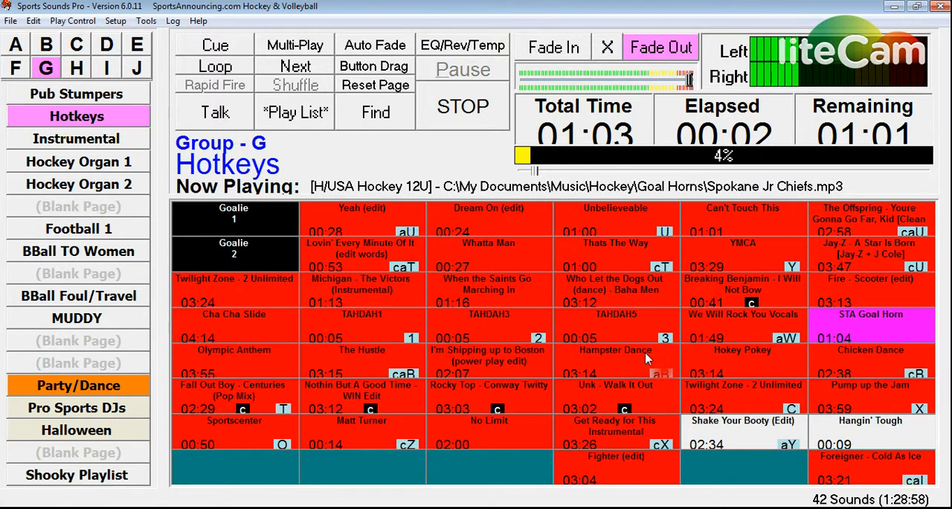
pyautogui.click(461, 105)
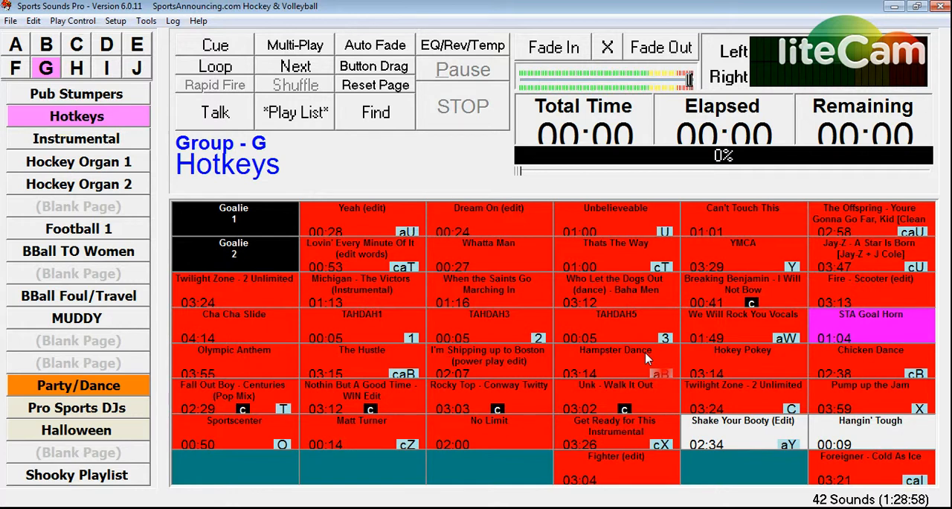
pyautogui.moveTo(631, 381)
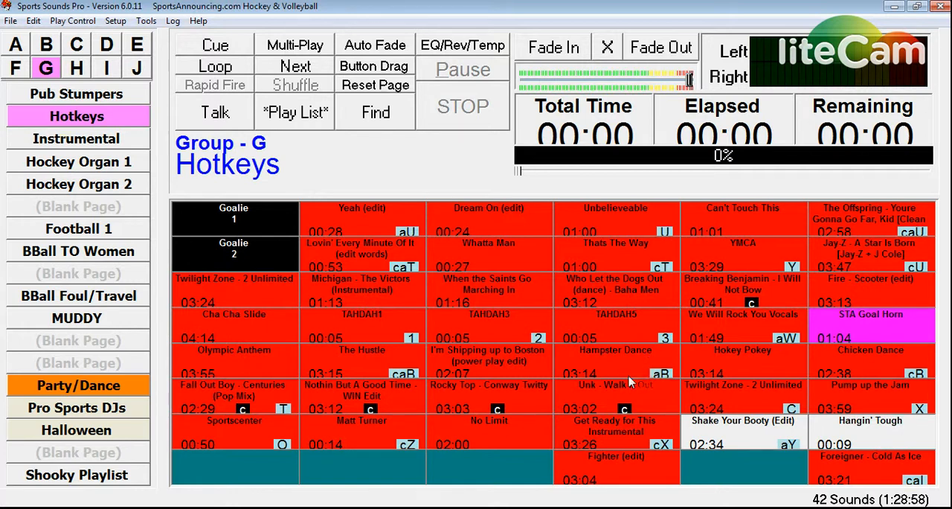
pyautogui.moveTo(628, 381)
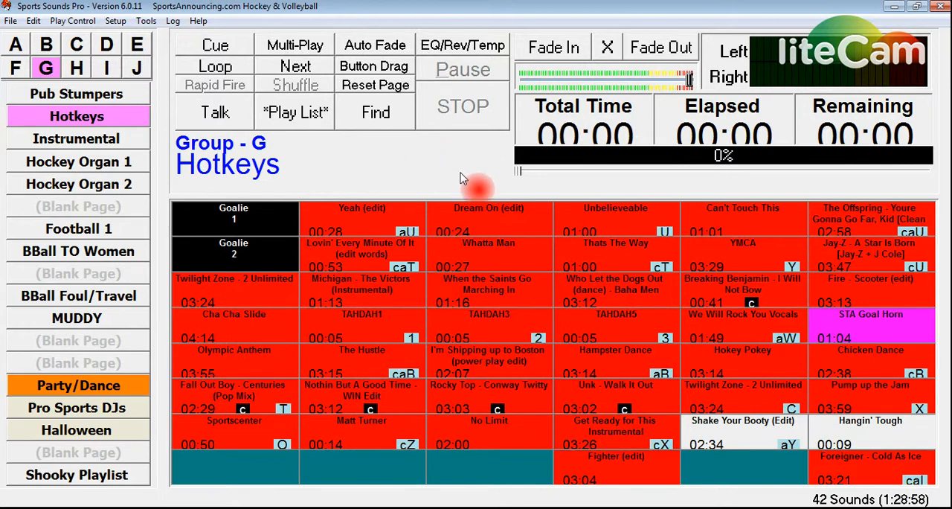
pyautogui.moveTo(459, 181)
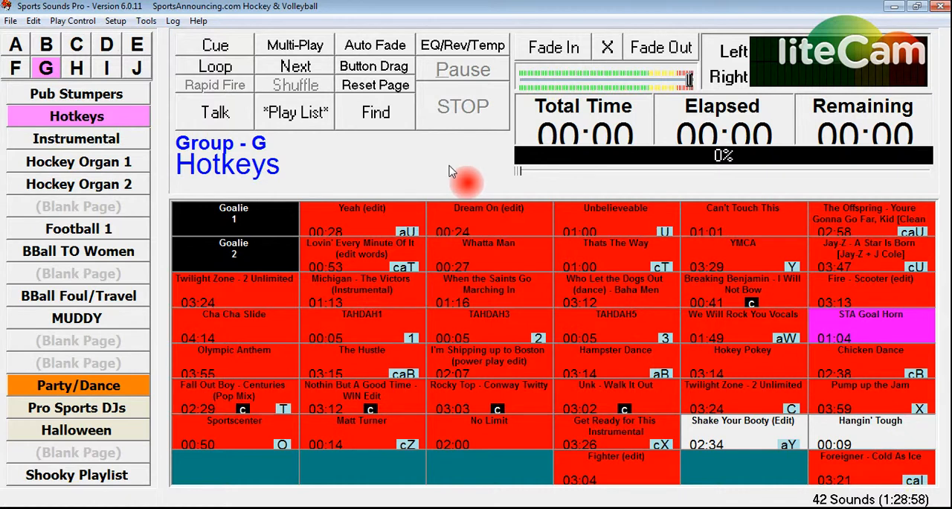
pyautogui.moveTo(415, 197)
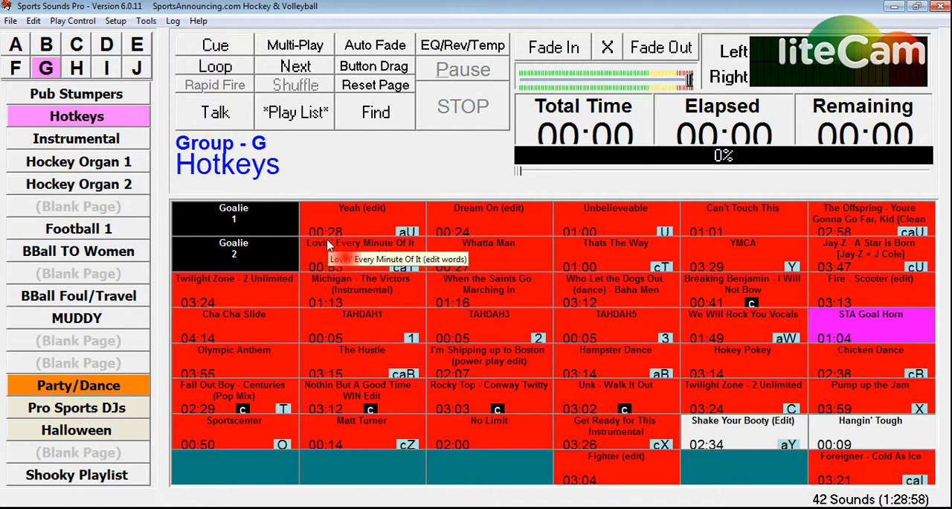
pyautogui.moveTo(330, 246)
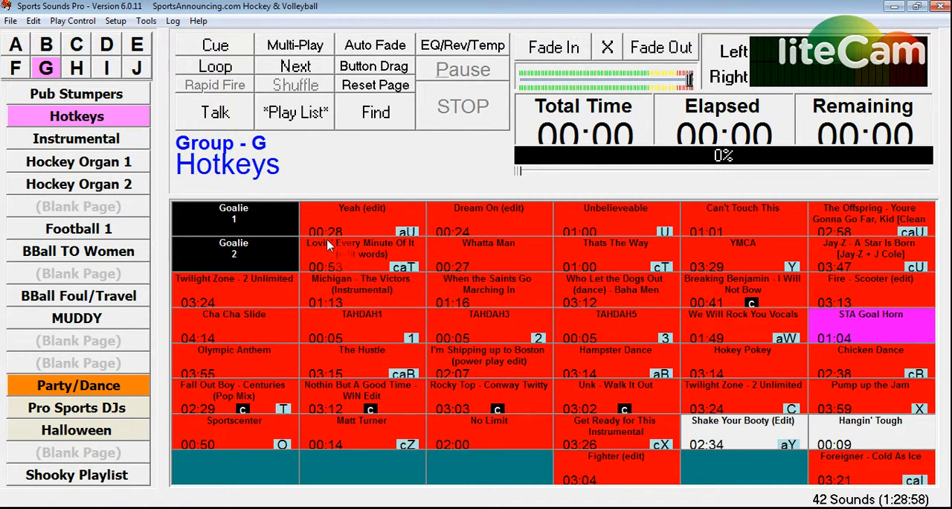
pyautogui.moveTo(417, 229)
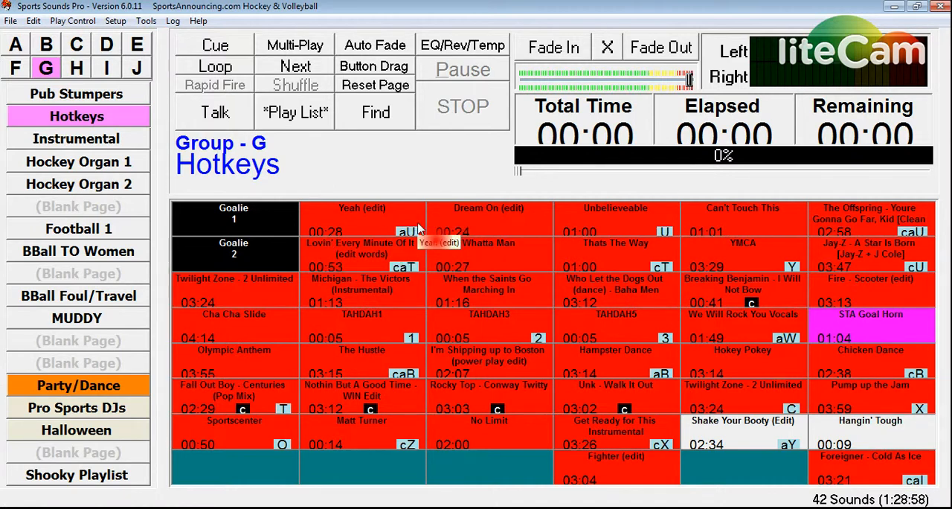